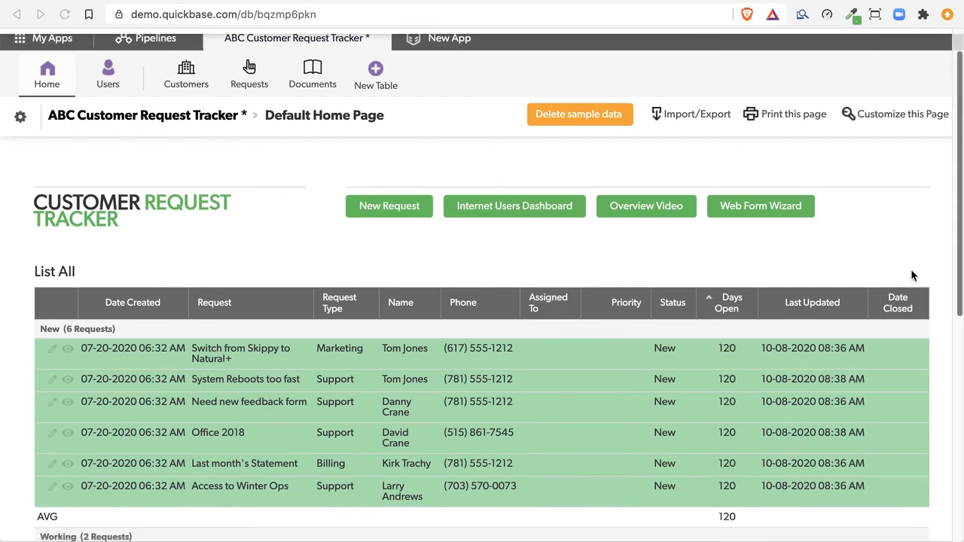
Open the Example Customer Website page from the Web Form Wizard
scroll("down", 3)
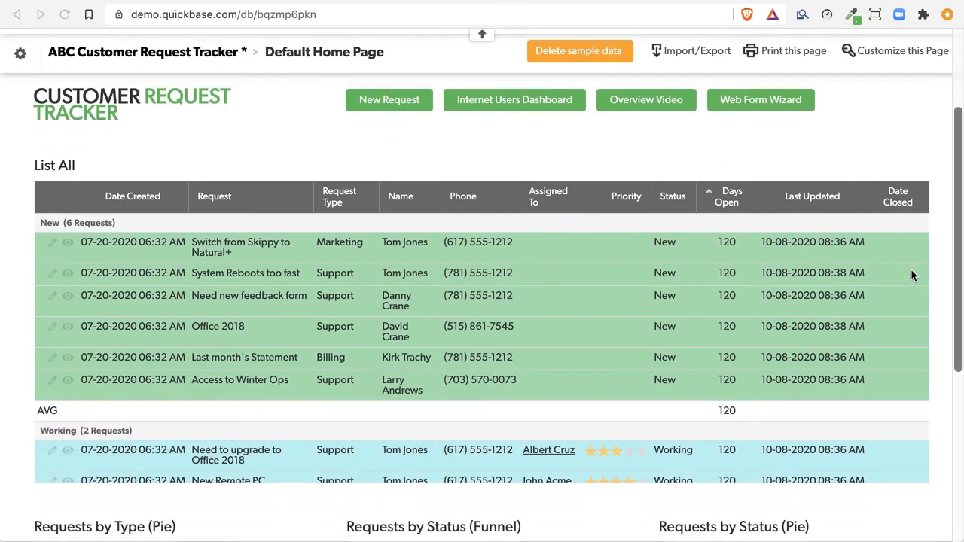
scroll("down", 3)
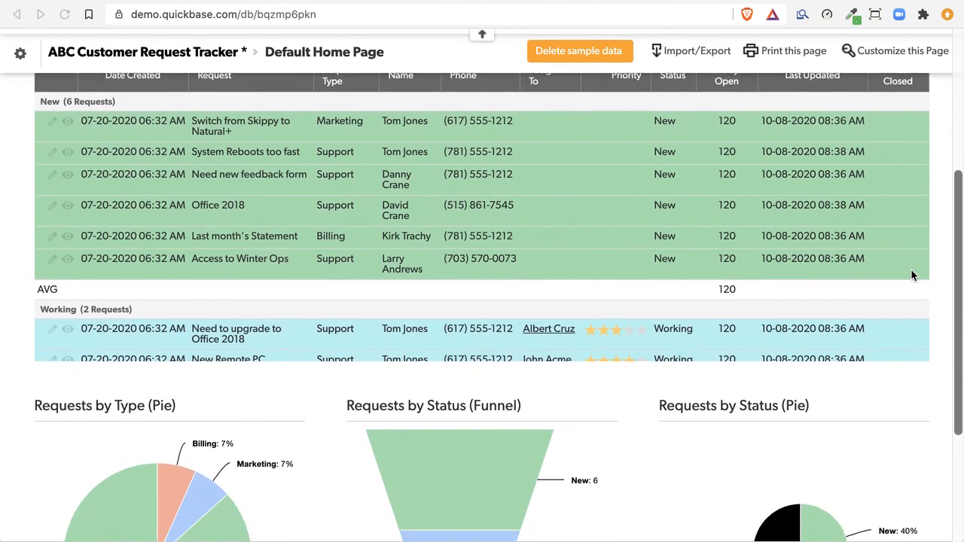
scroll("down", 3)
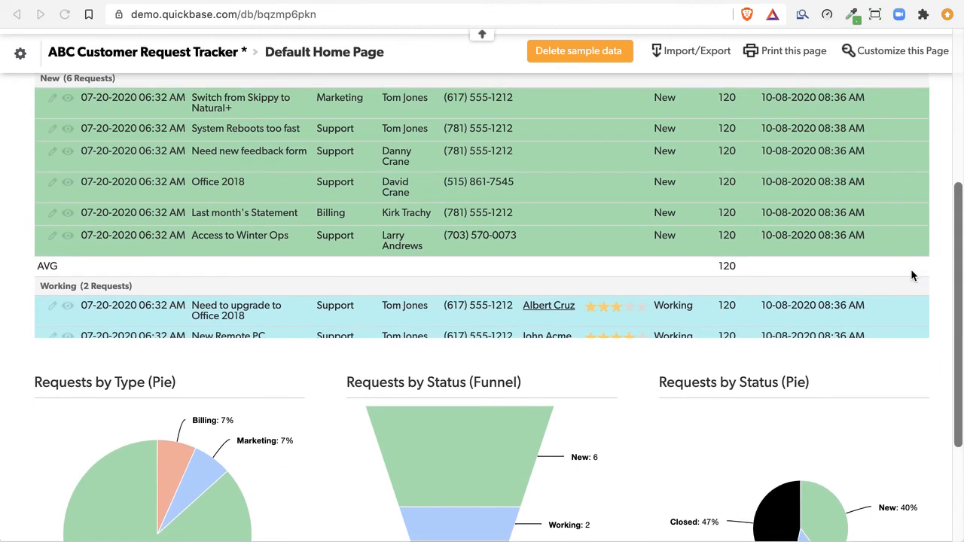
scroll("up", 3)
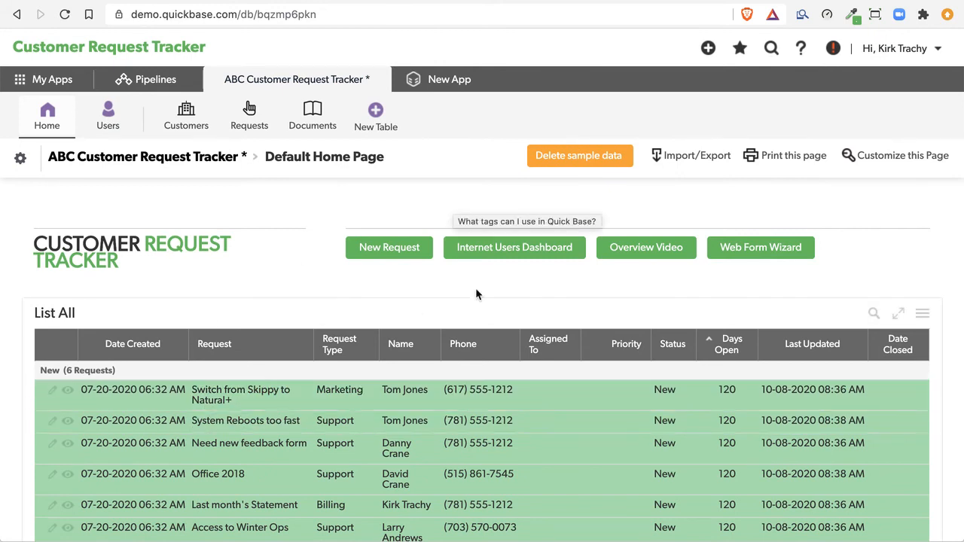
left_click(514, 247)
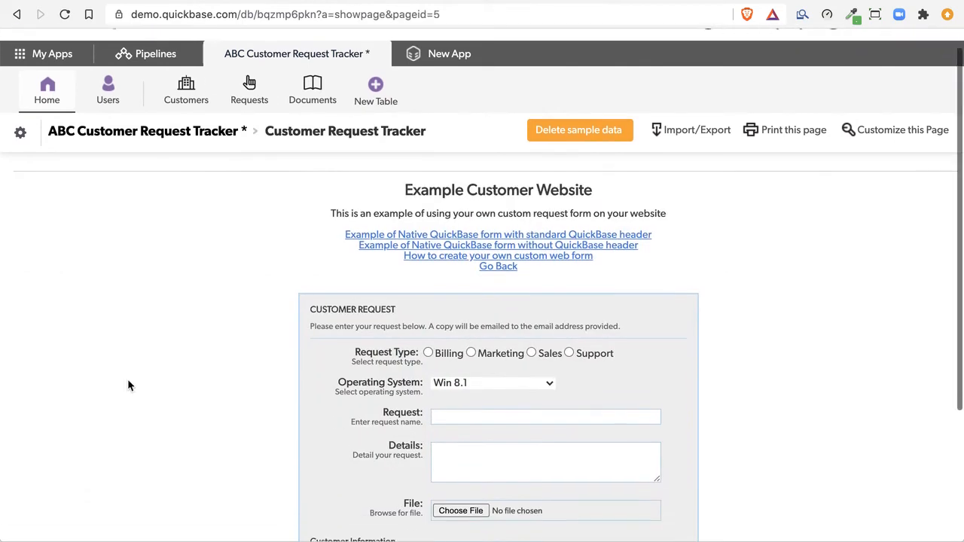
Visit the 'How to create your own custom web form' instructions and return to the example page
scroll("down", 3)
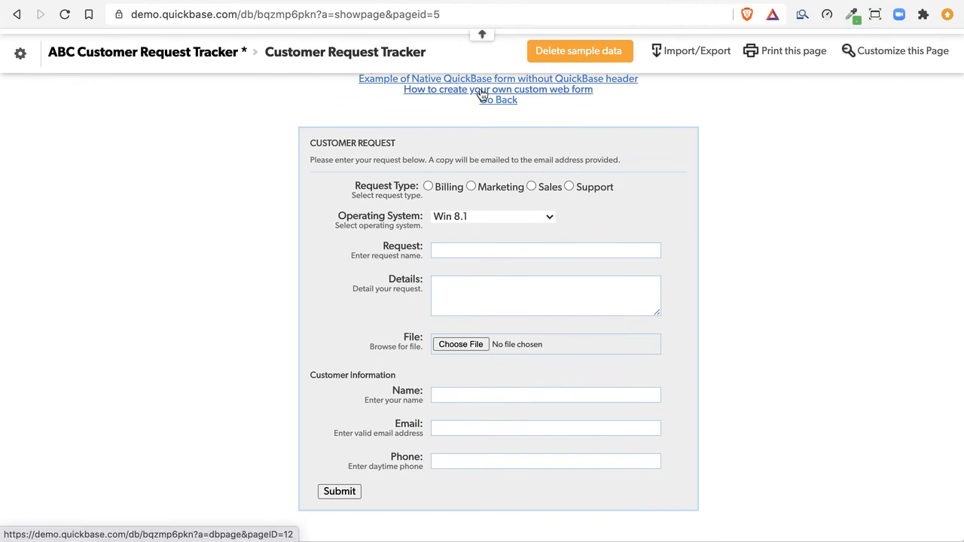
left_click(498, 89)
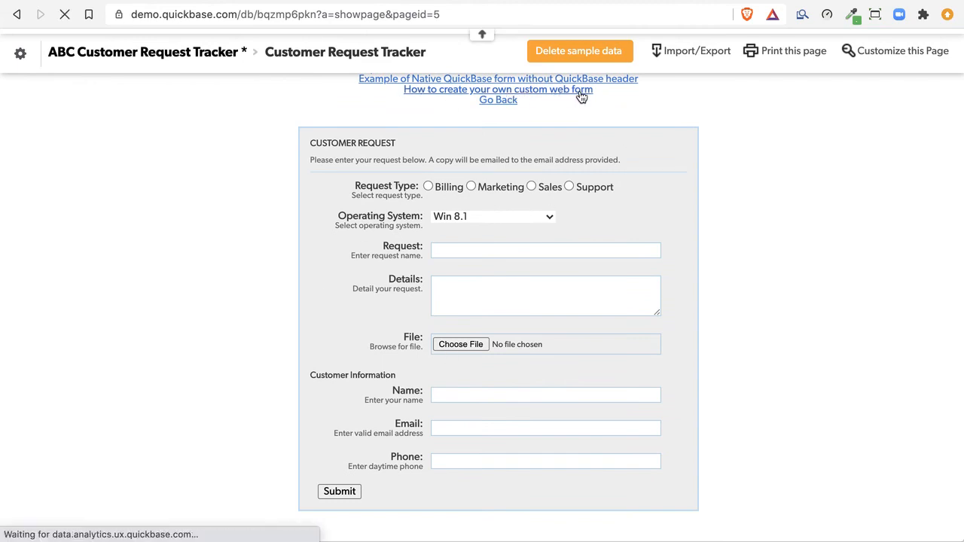
left_click(498, 89)
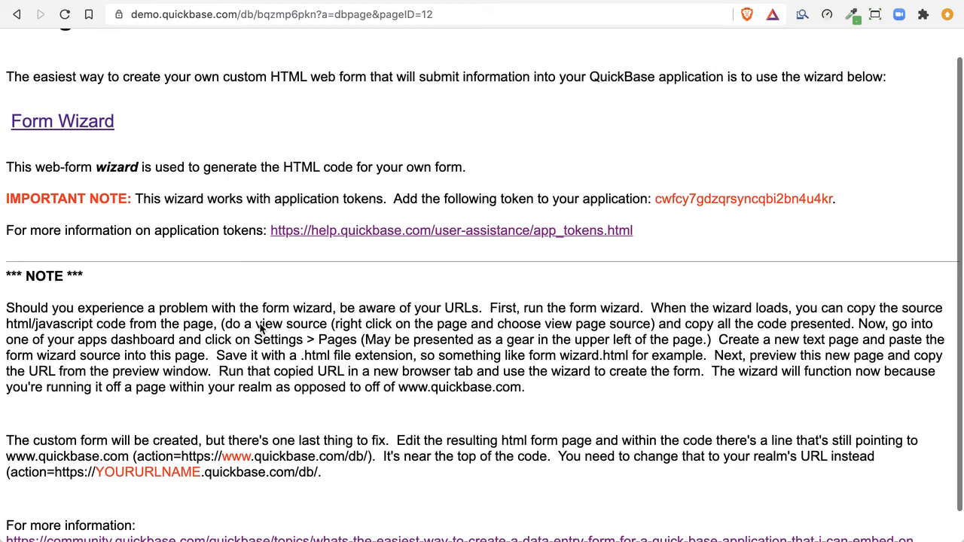
scroll("up", 3)
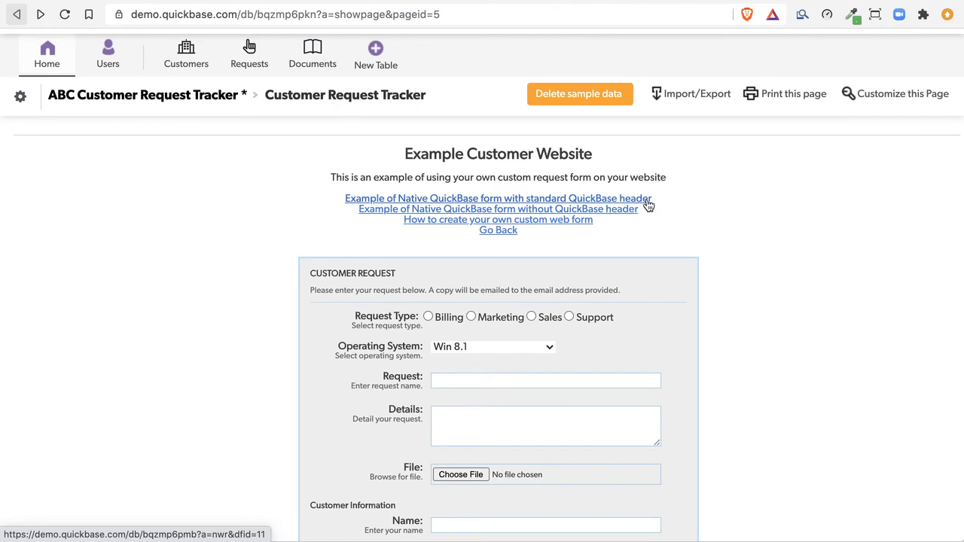
Open the native Add Request form with standard Quickbase header and scroll its fields
left_click(499, 208)
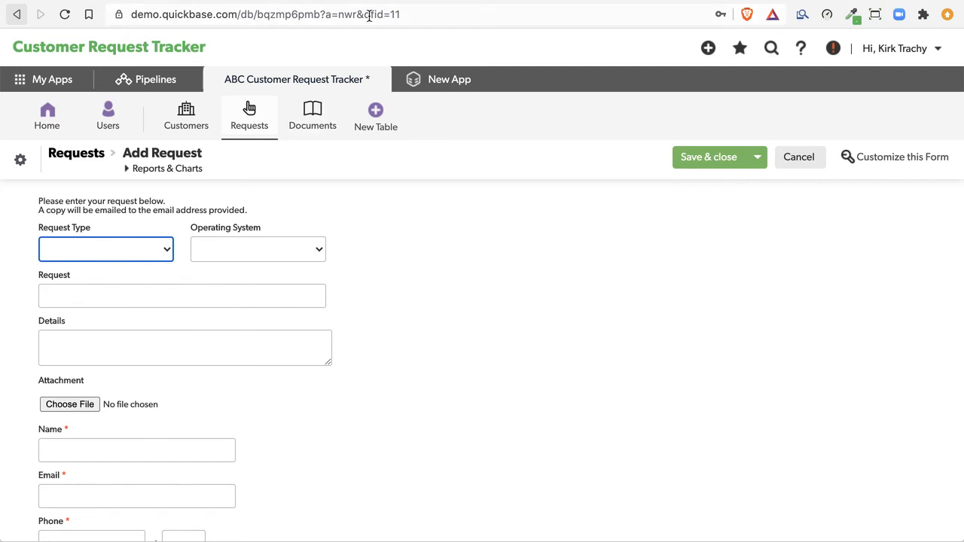
mouse_move(405, 15)
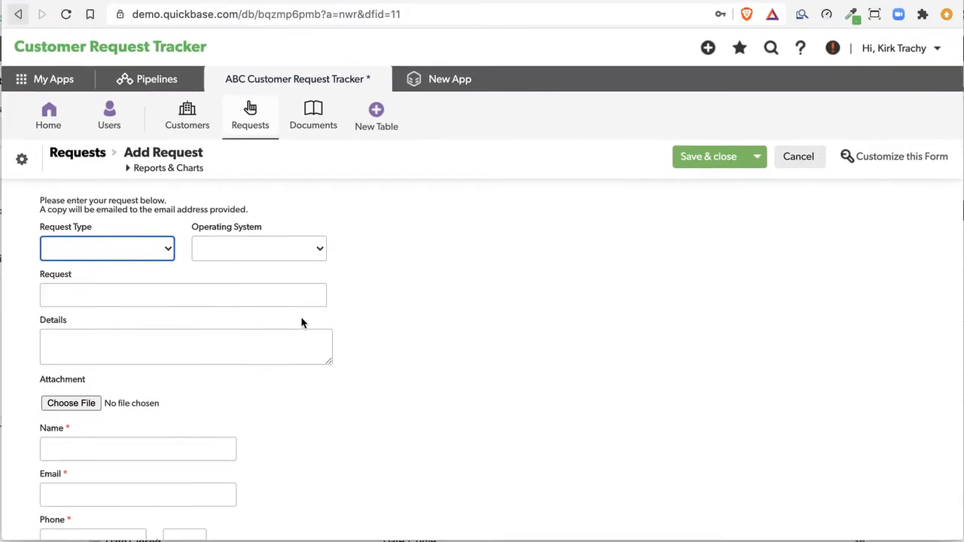
scroll("down", 3)
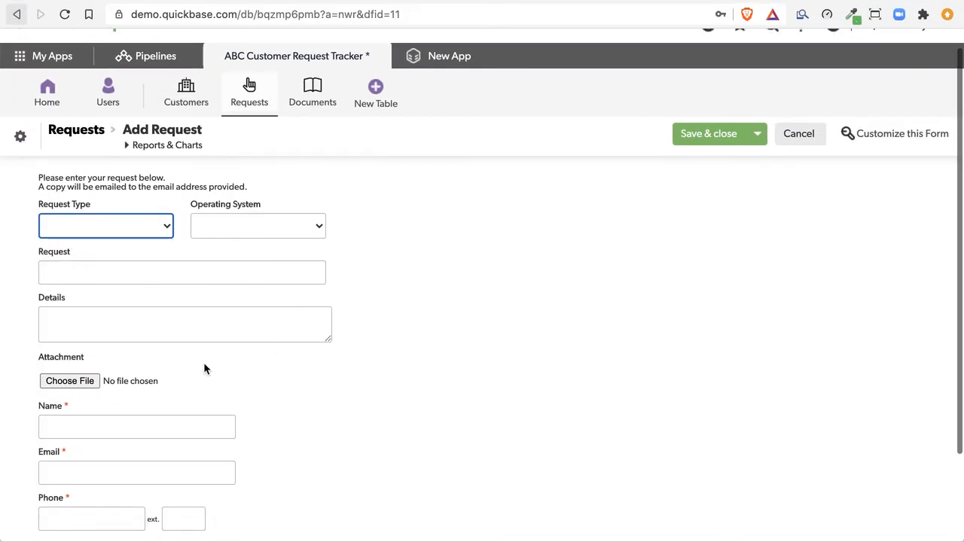
scroll("down", 3)
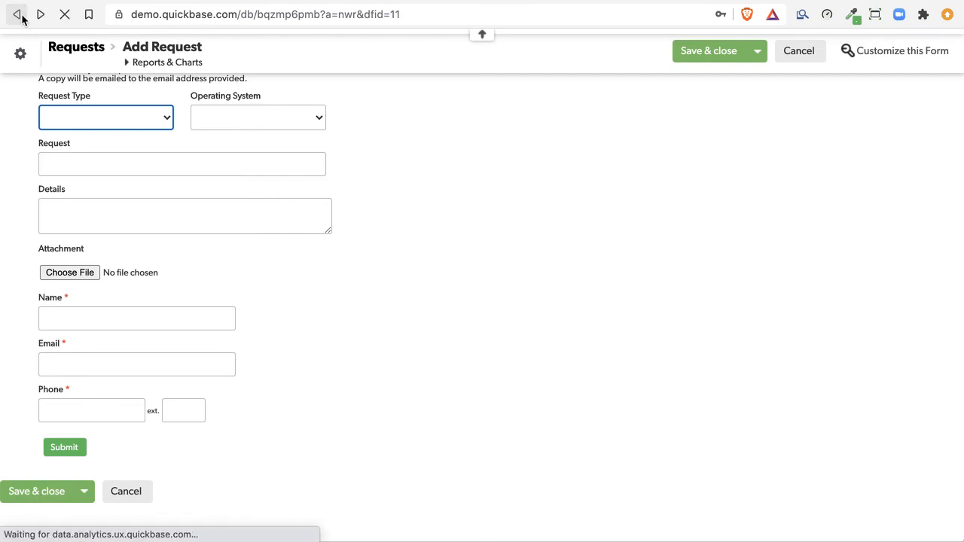
Return to the example page and open the native request form without the Quickbase header
left_click(16, 13)
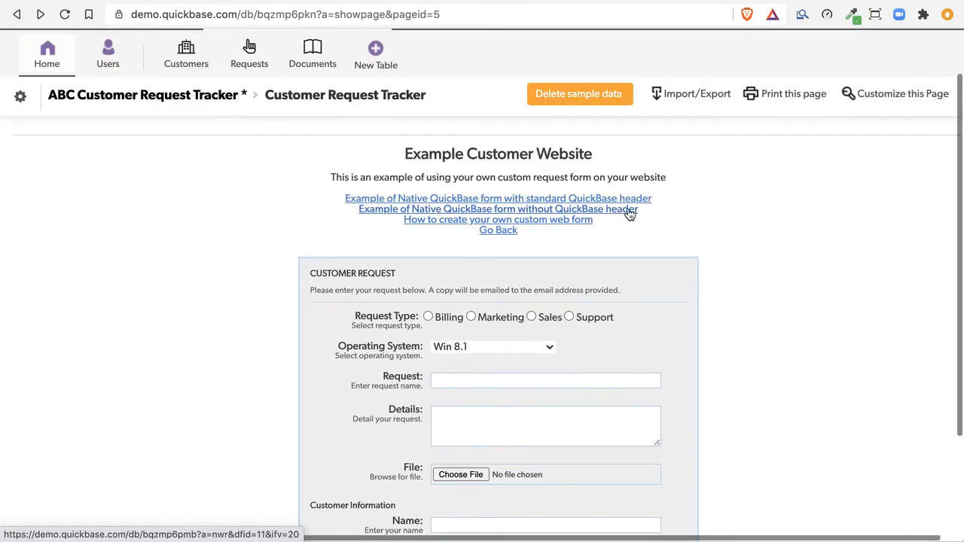
left_click(498, 209)
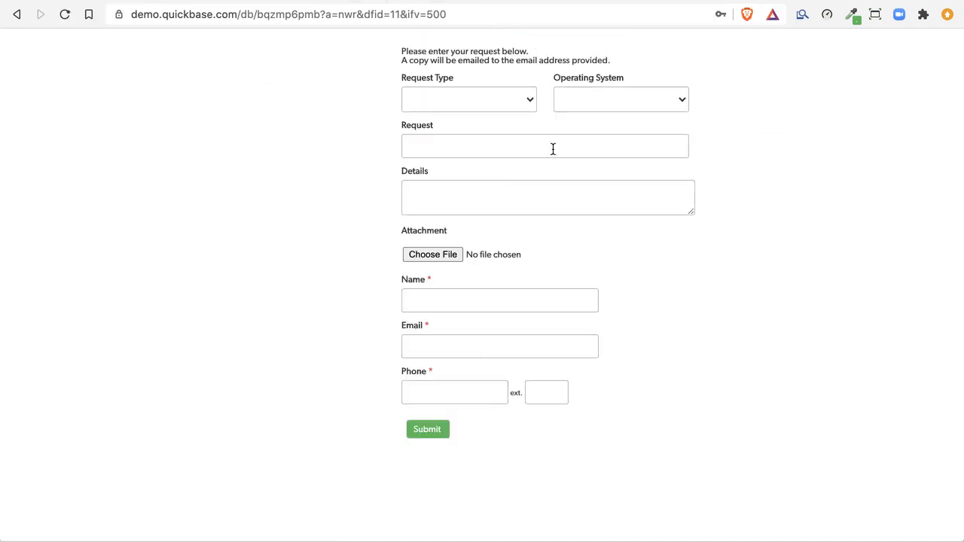
left_click(469, 99)
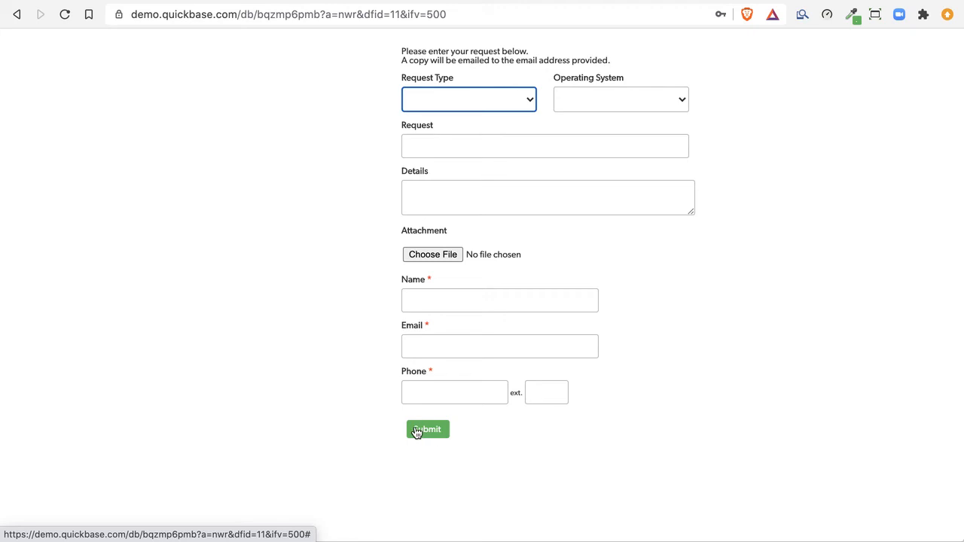
mouse_move(418, 422)
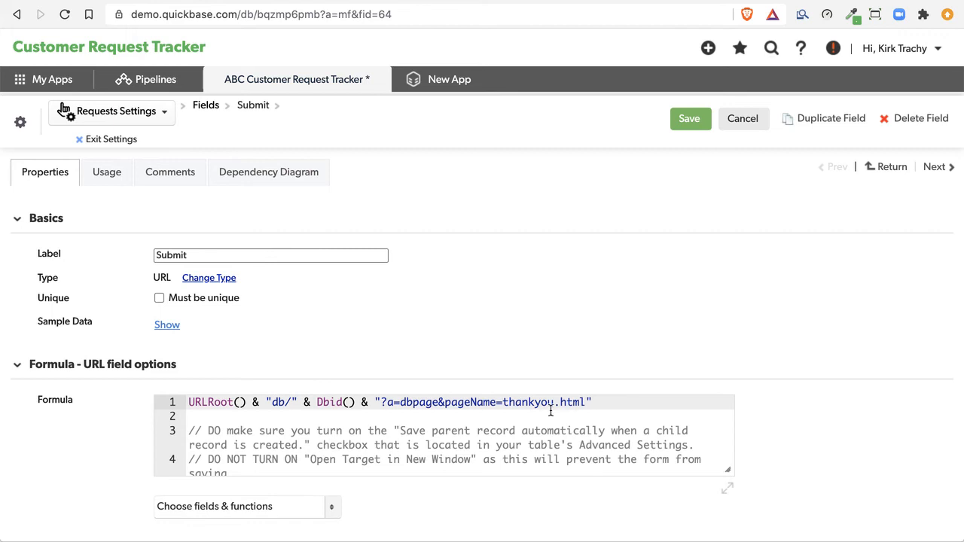
Review the Submit formula URL field's save-behavior notes, then go to Requests Table Structure > Fields
scroll("down", 3)
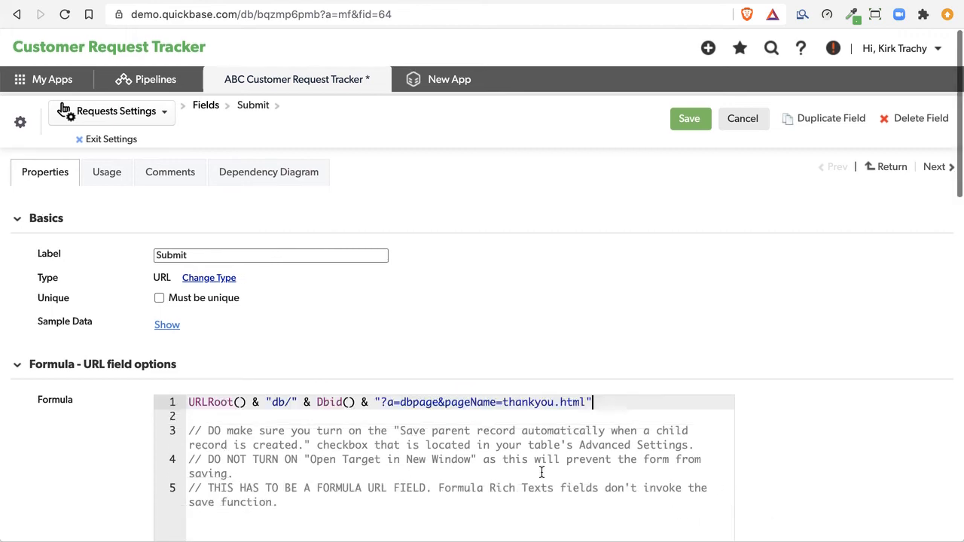
scroll("down", 3)
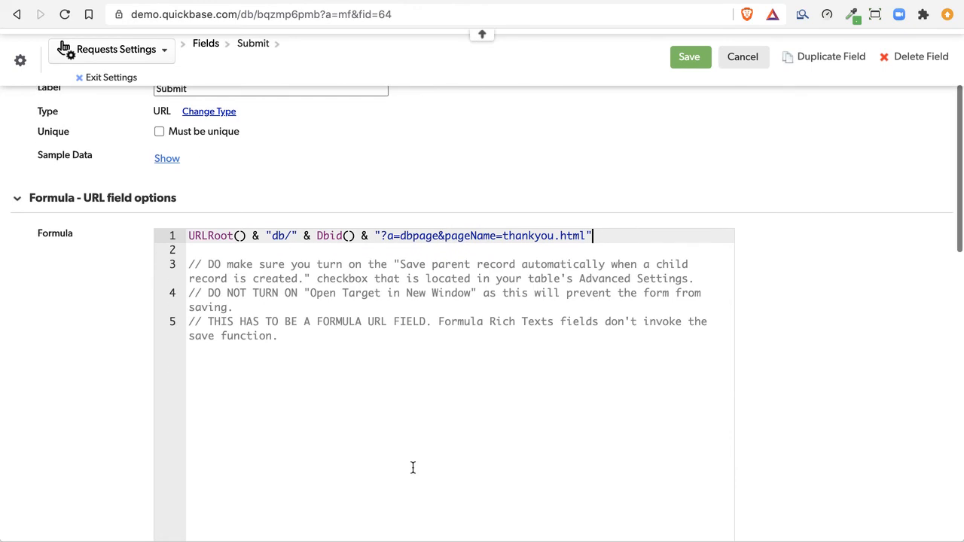
mouse_move(400, 302)
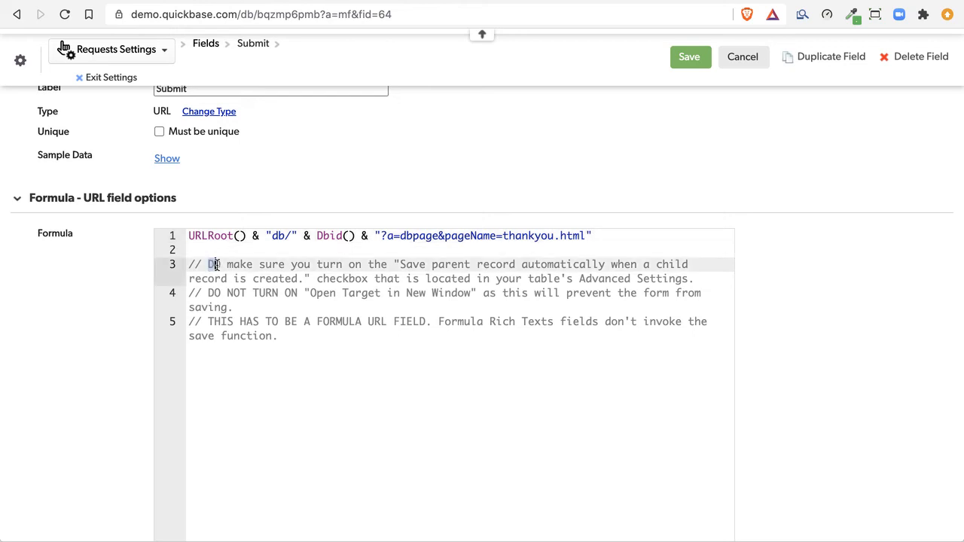
left_click_drag(211, 265, 599, 264)
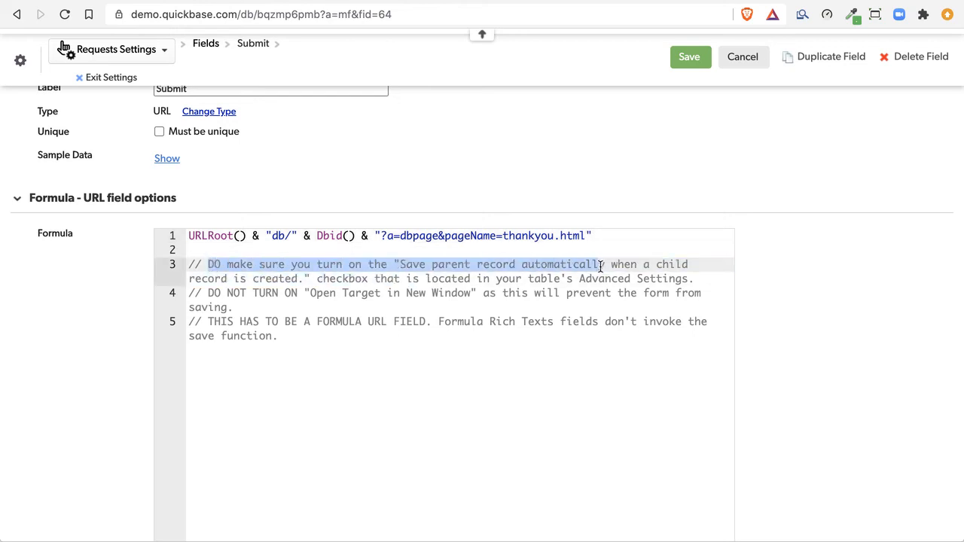
left_click_drag(601, 264, 701, 294)
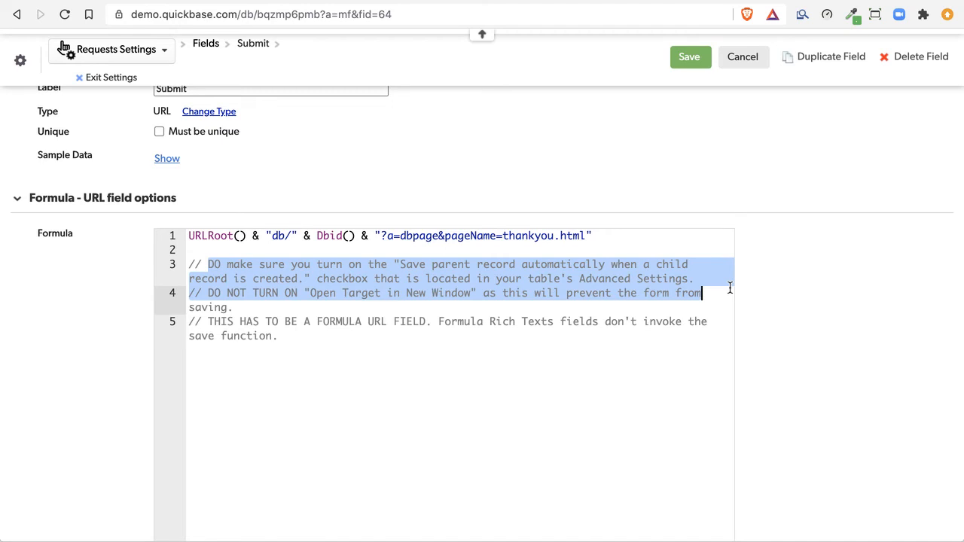
mouse_move(435, 290)
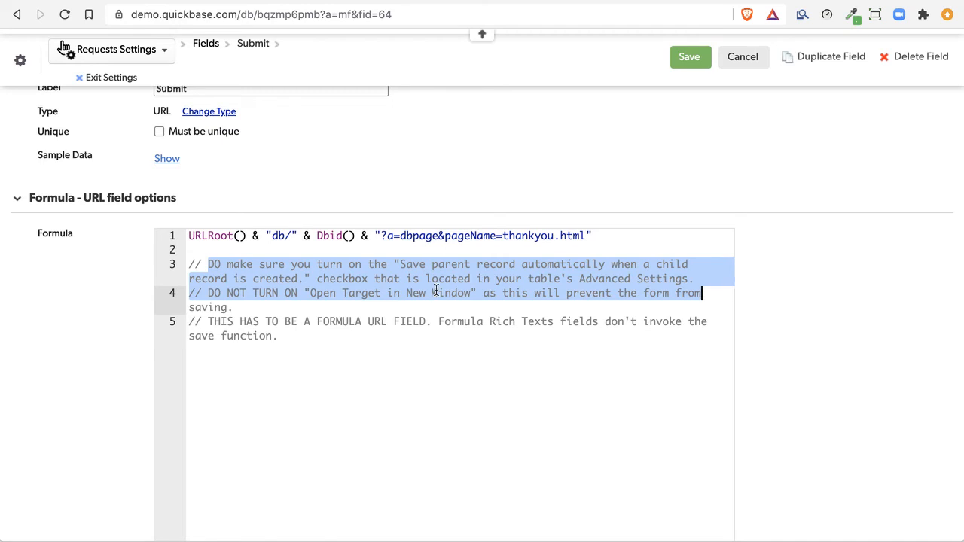
left_click(202, 293)
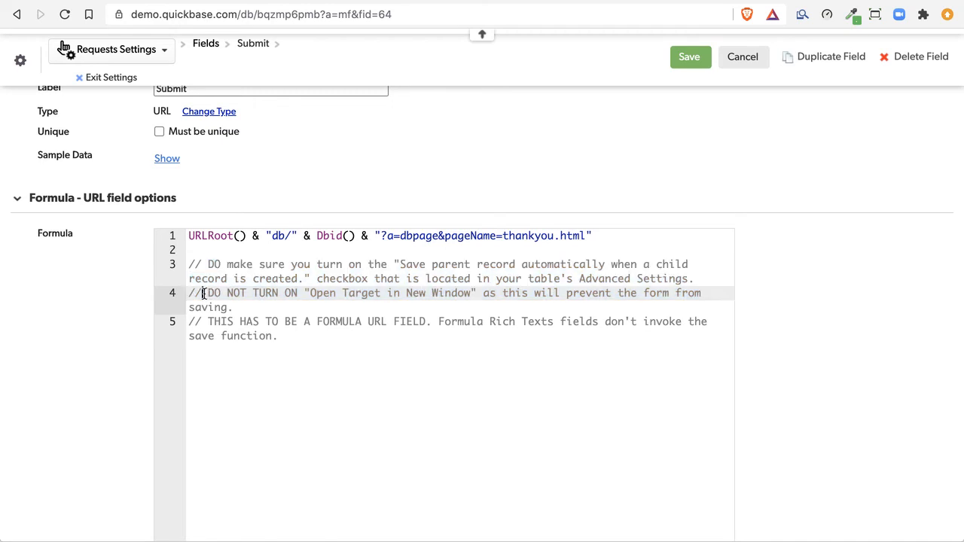
left_click_drag(205, 293, 477, 293)
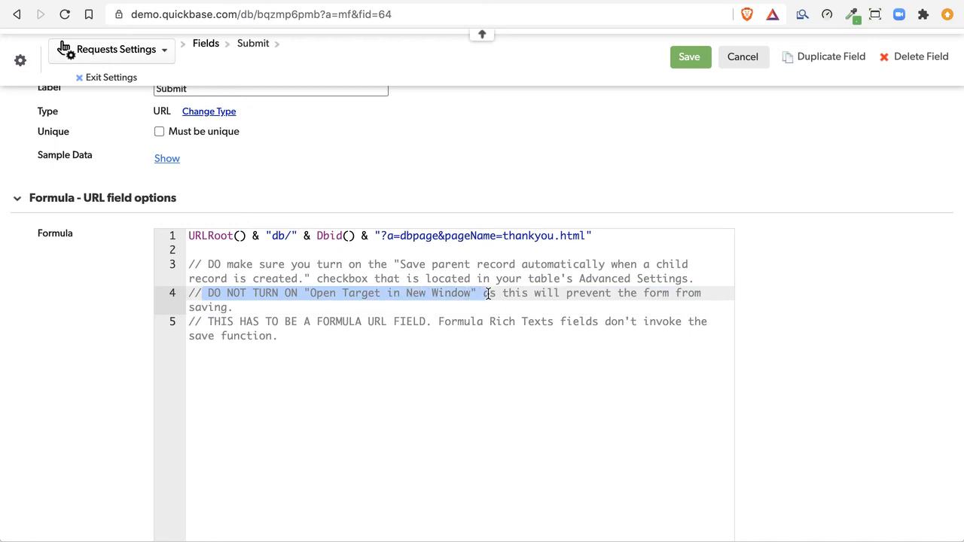
left_click(437, 321)
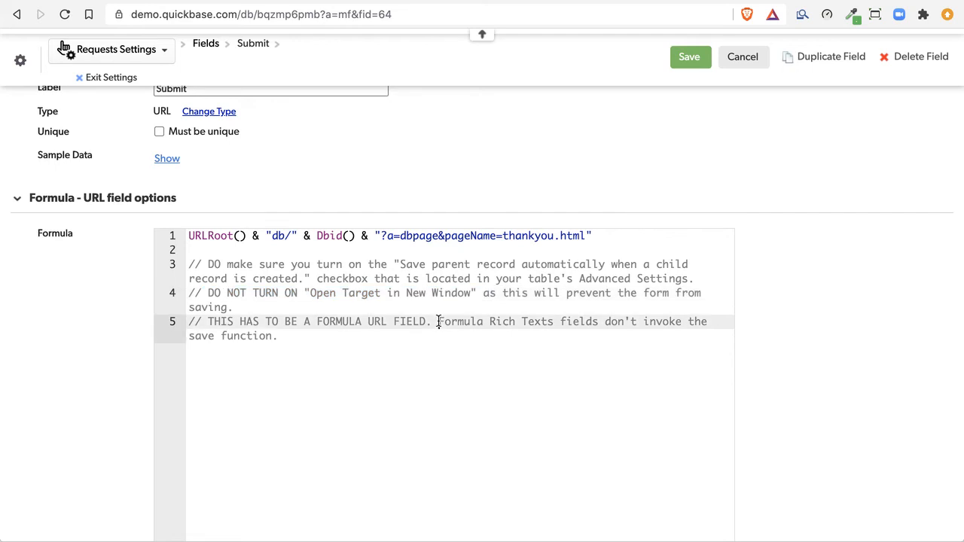
left_click_drag(437, 322, 706, 321)
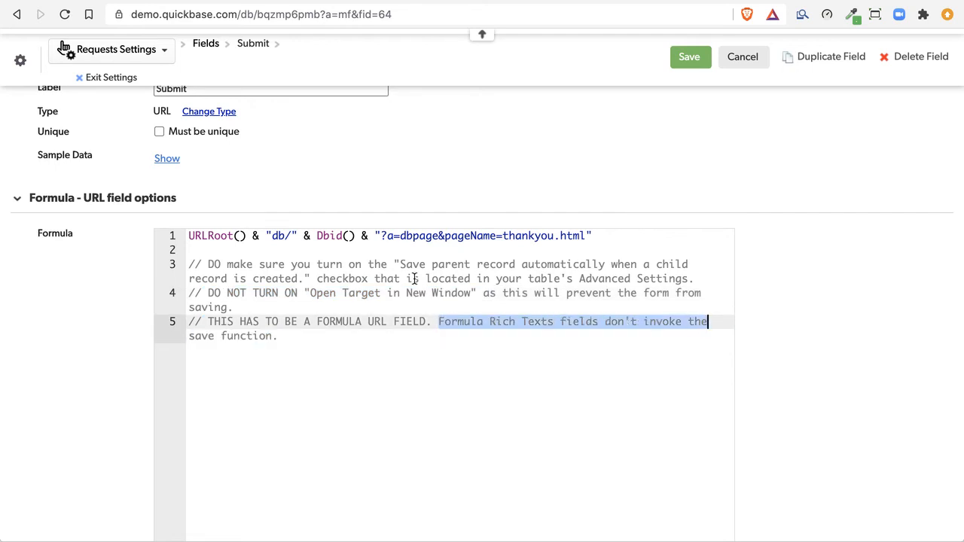
left_click(742, 57)
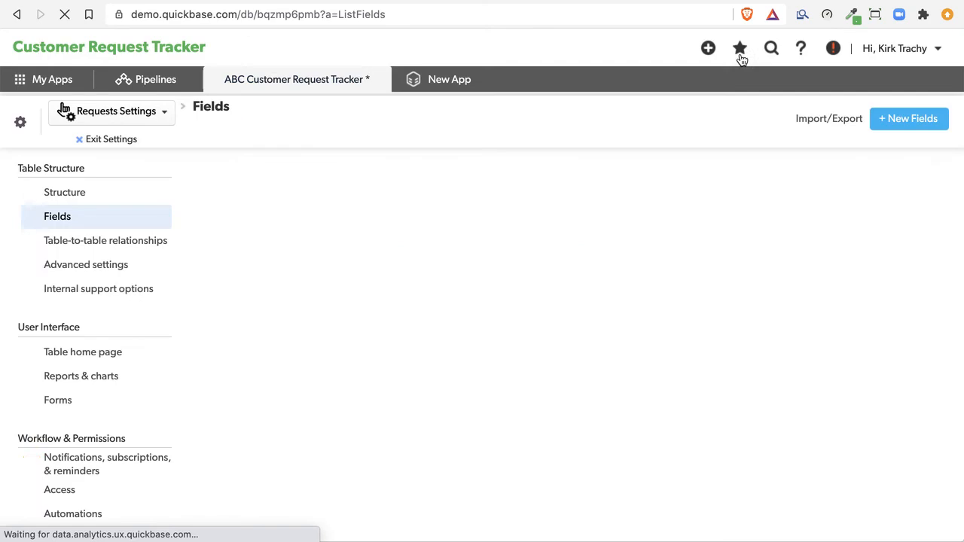
left_click(58, 217)
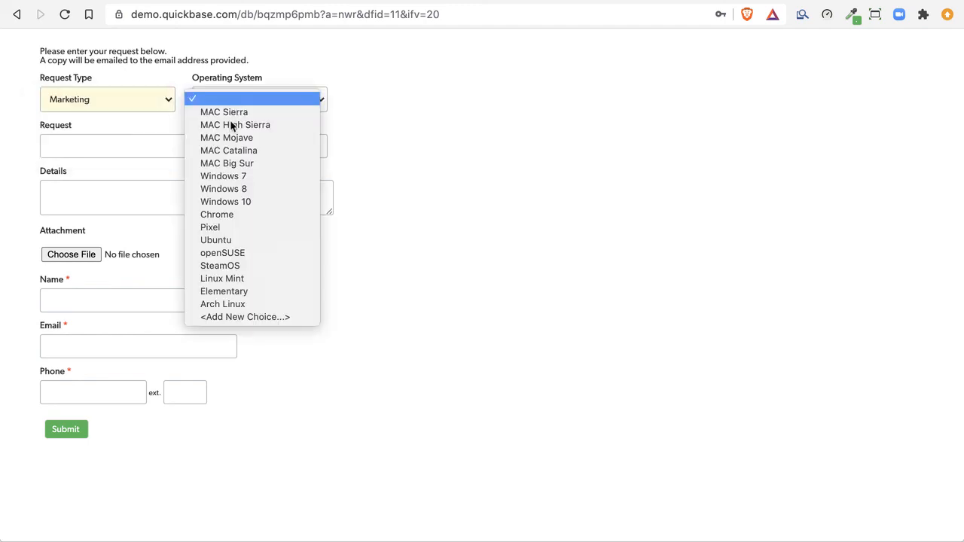
left_click(227, 137)
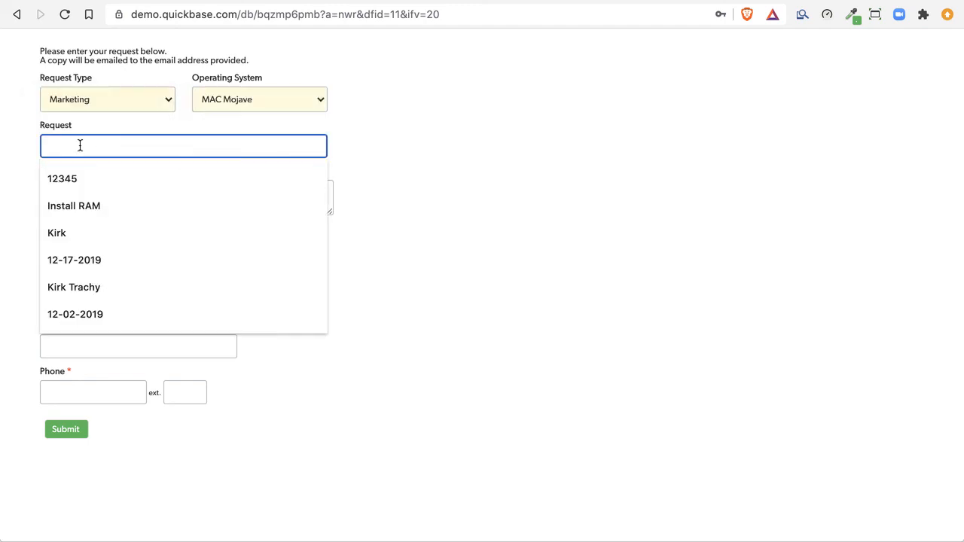
type("Send a copy")
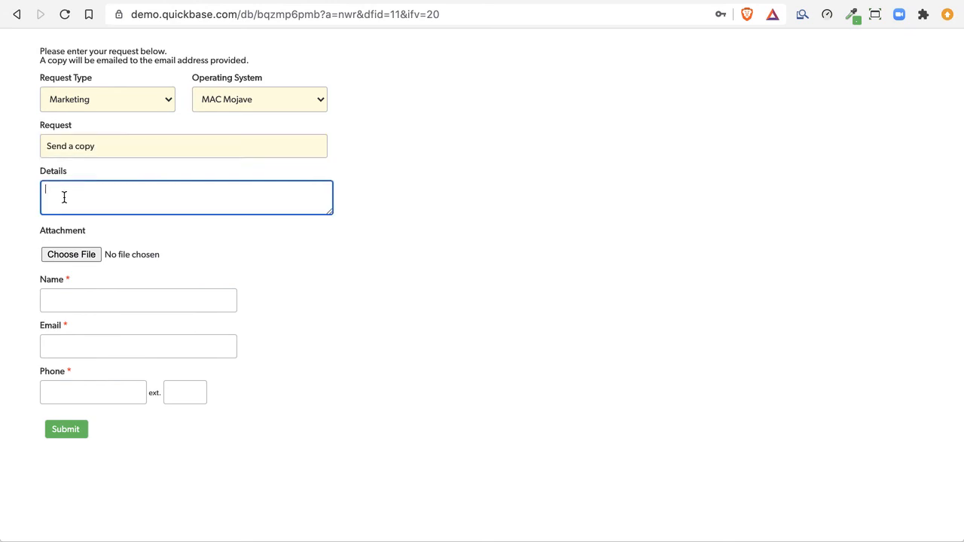
left_click(138, 300)
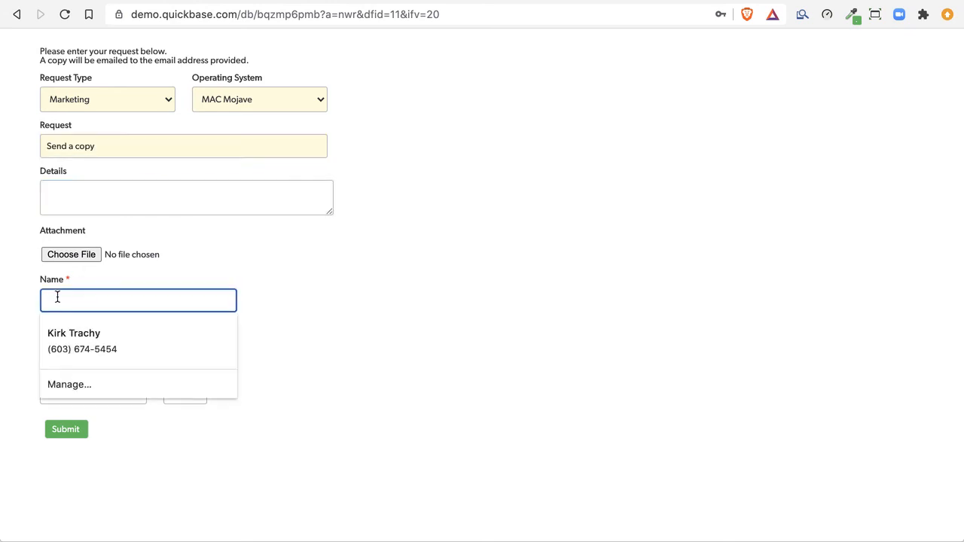
left_click(73, 341)
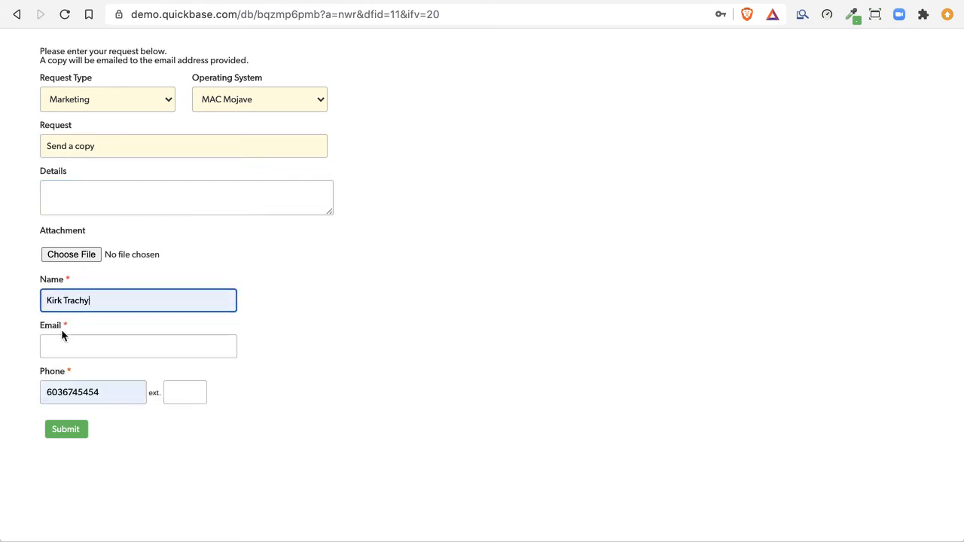
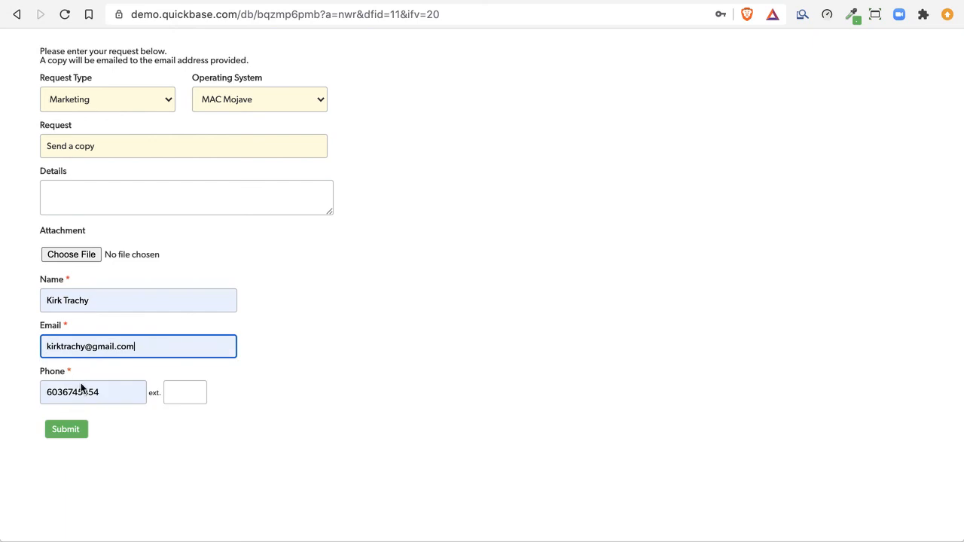
mouse_move(265, 249)
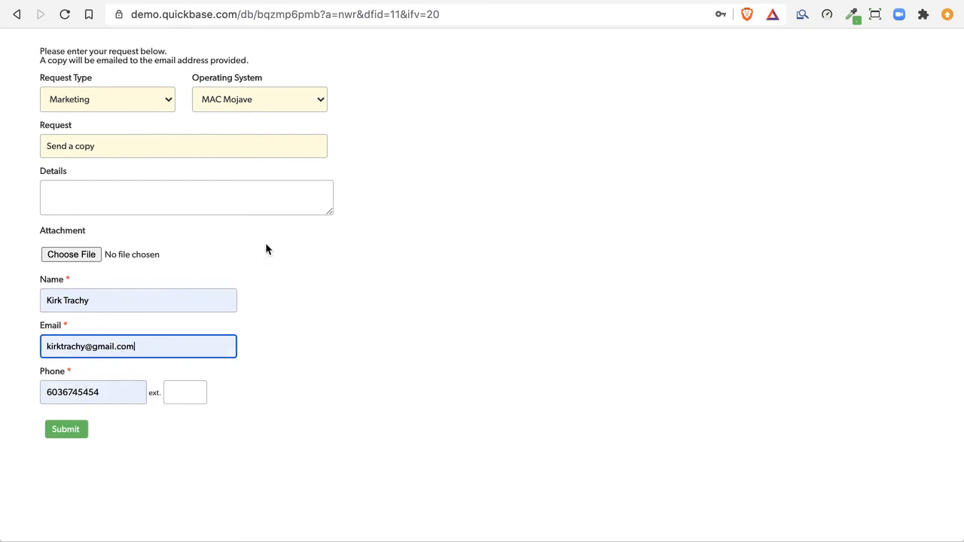
mouse_move(264, 266)
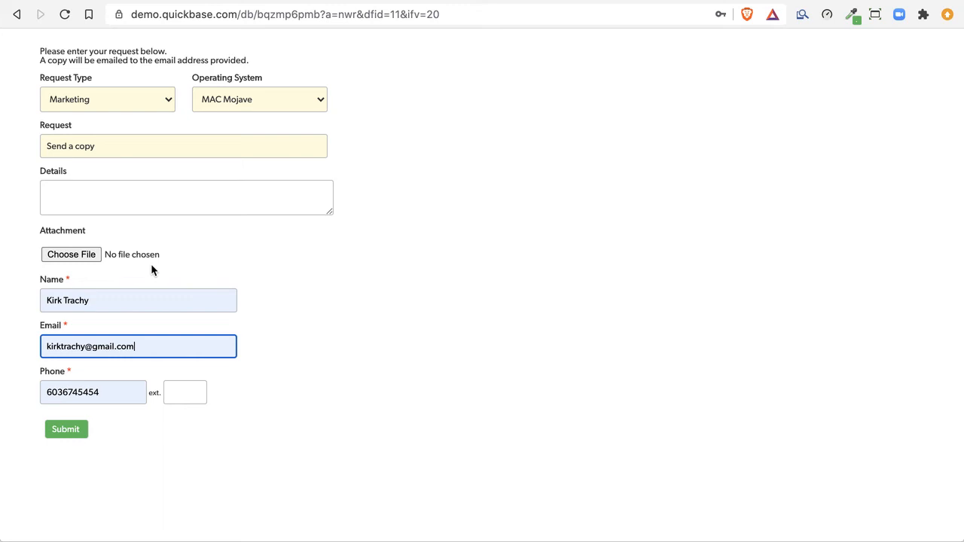
mouse_move(91, 415)
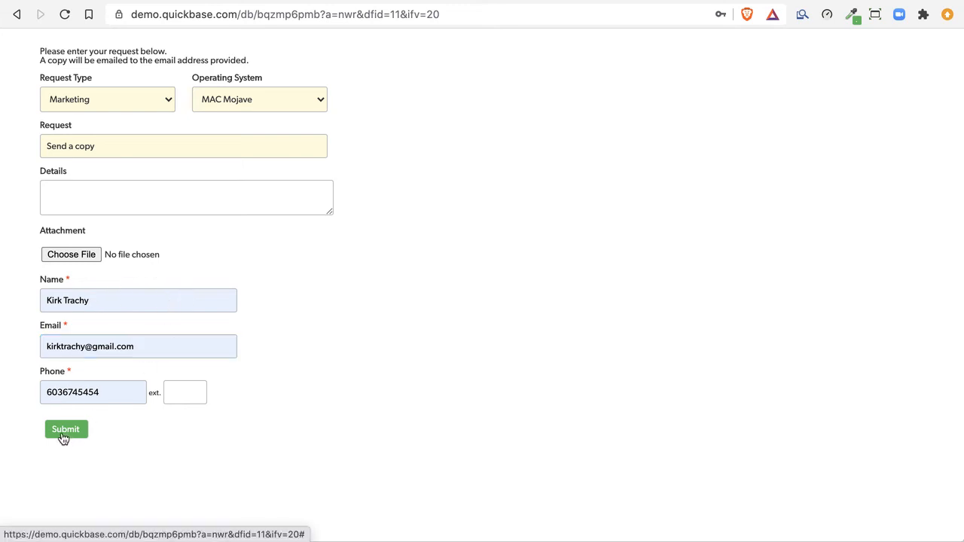
left_click(65, 428)
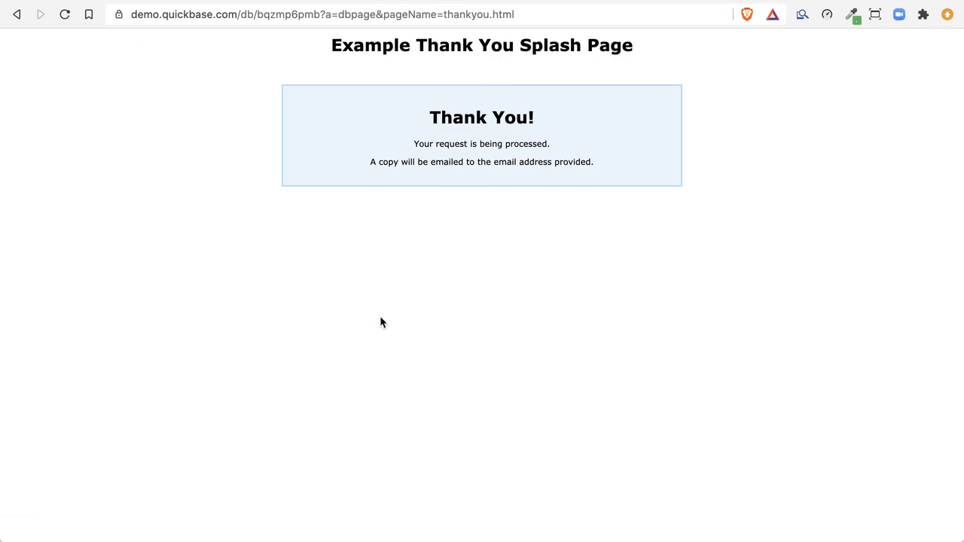
mouse_move(540, 135)
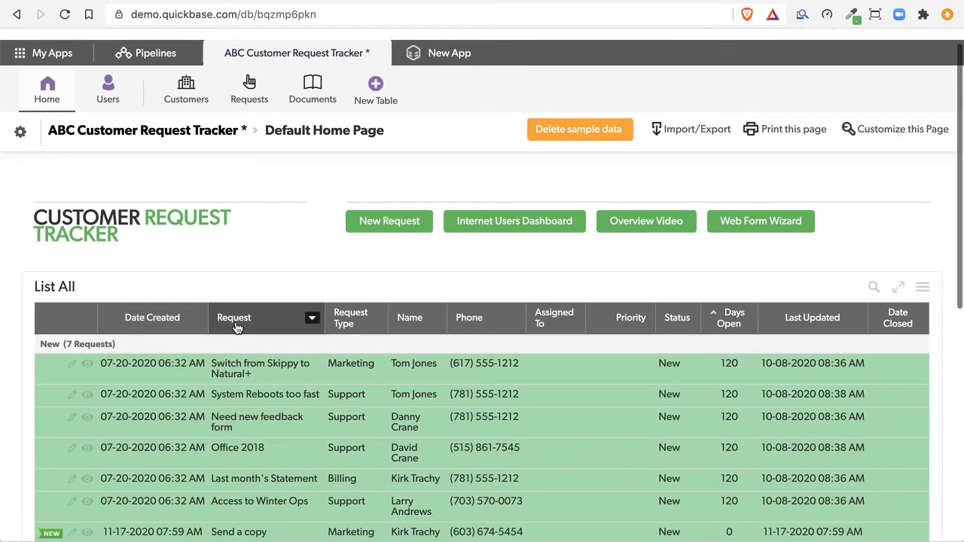
Scroll to the new 'Send a copy' request on the home page and open it for editing
scroll("down", 3)
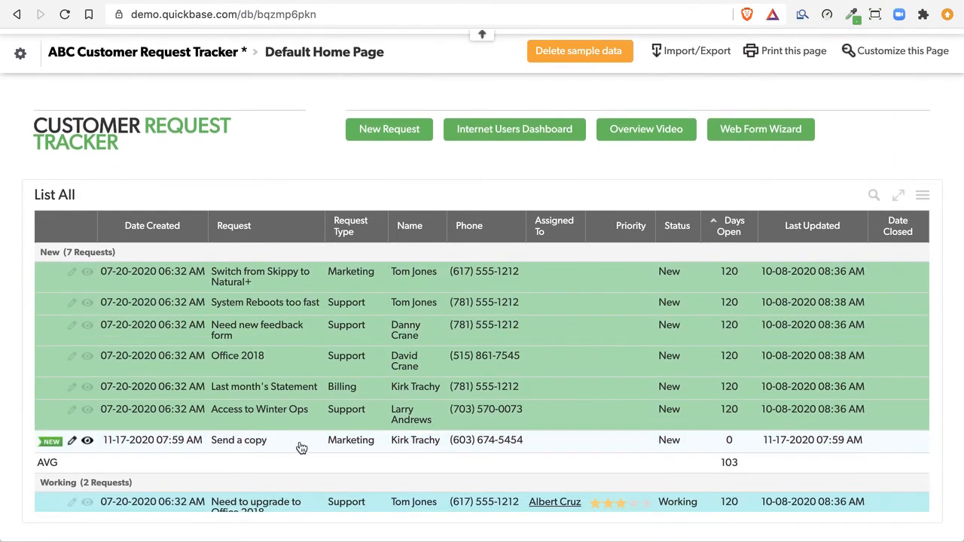
mouse_move(73, 443)
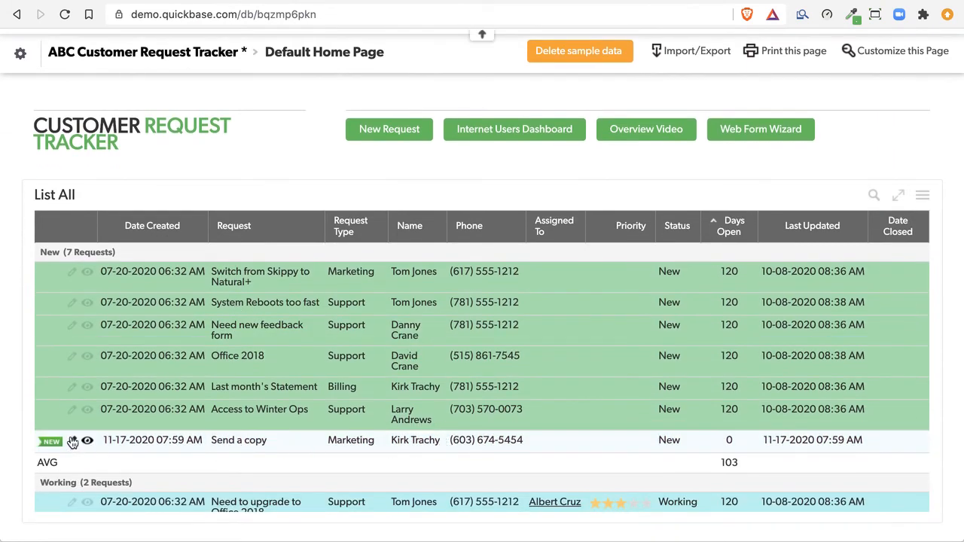
left_click(71, 442)
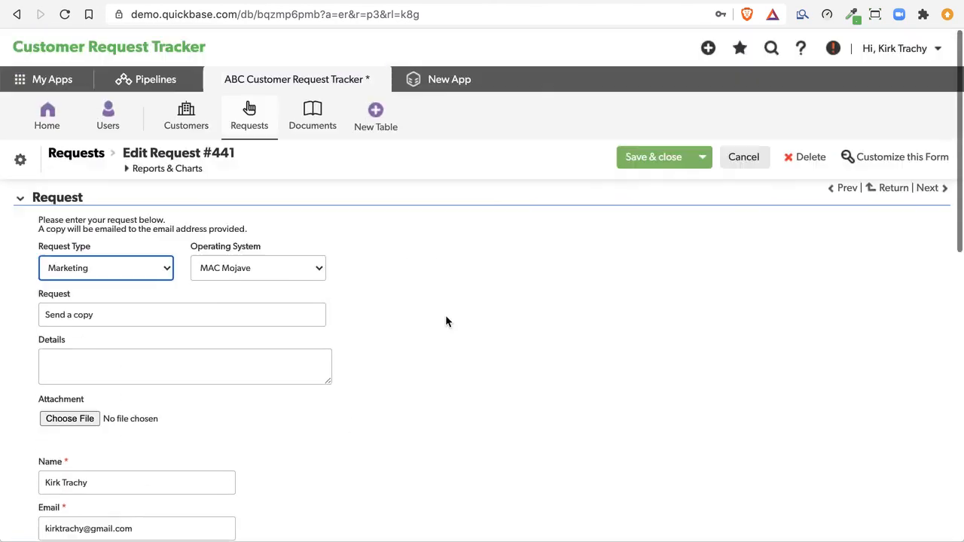
mouse_move(108, 113)
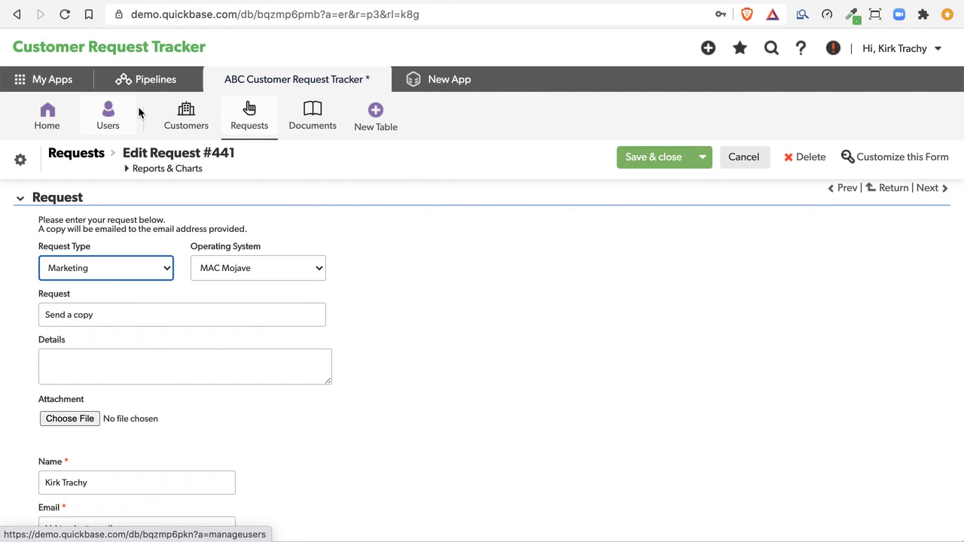
Scroll through Edit Request #441 and open the linked ABC Paramotors customer record
scroll("down", 3)
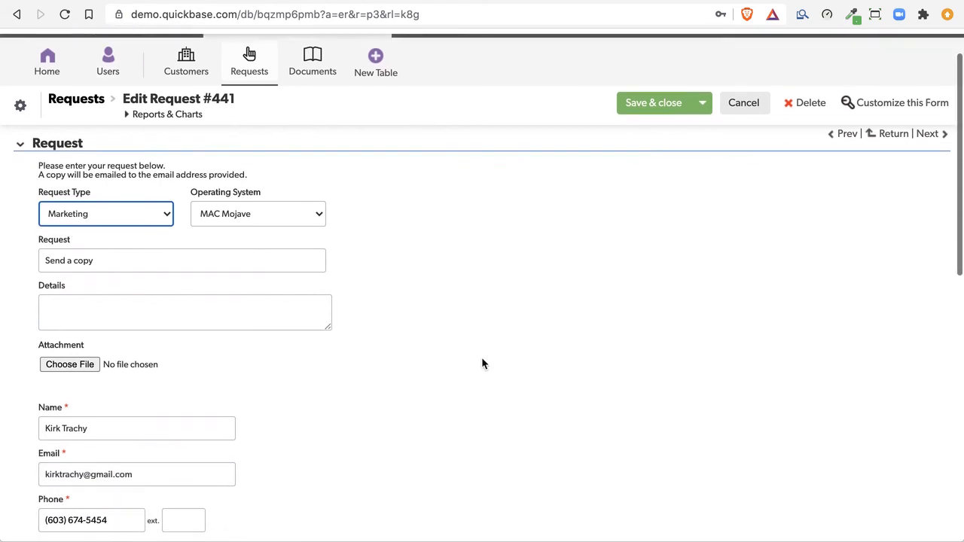
scroll("down", 3)
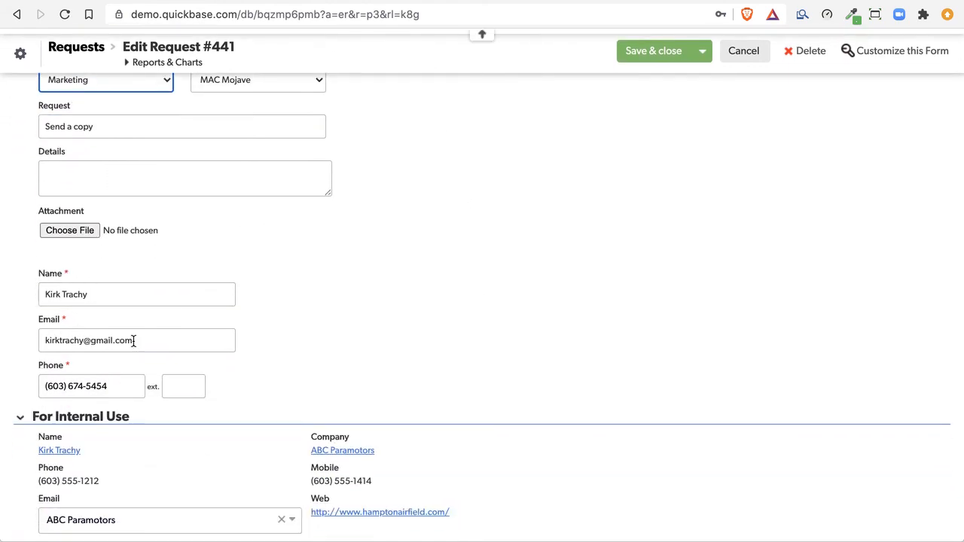
scroll("down", 3)
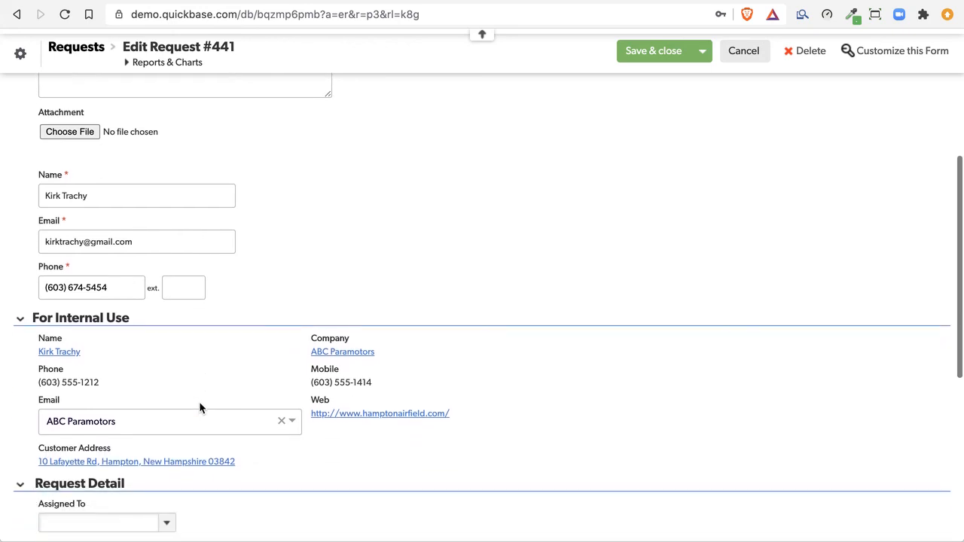
scroll("down", 3)
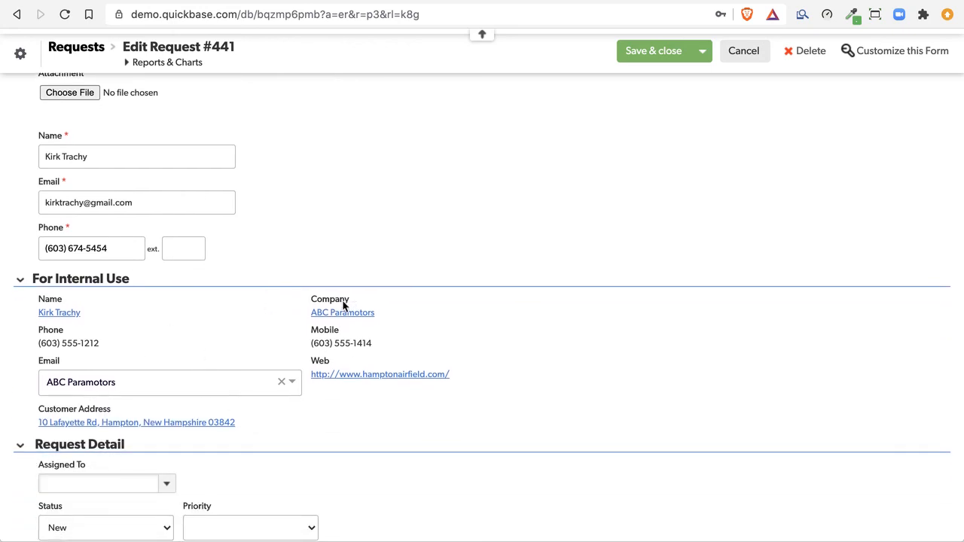
mouse_move(330, 316)
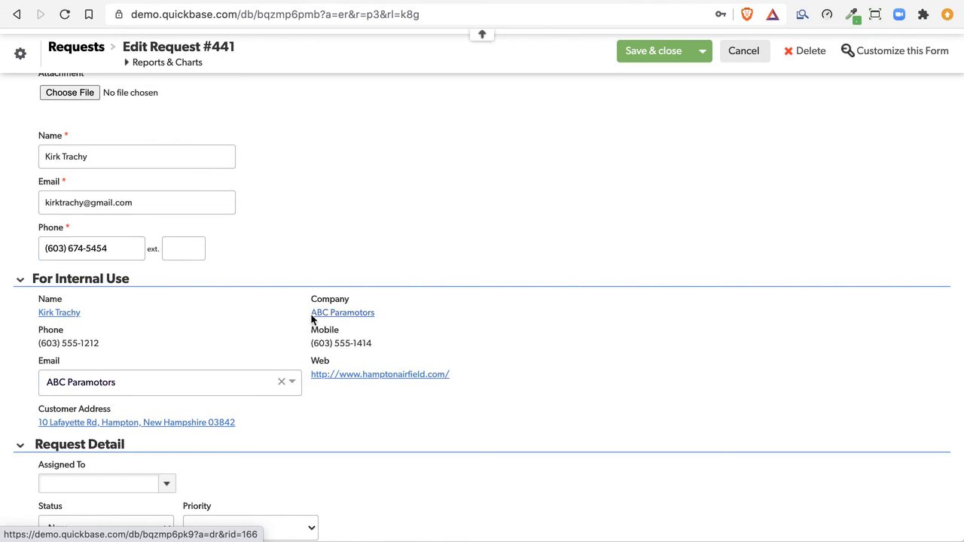
scroll("down", 3)
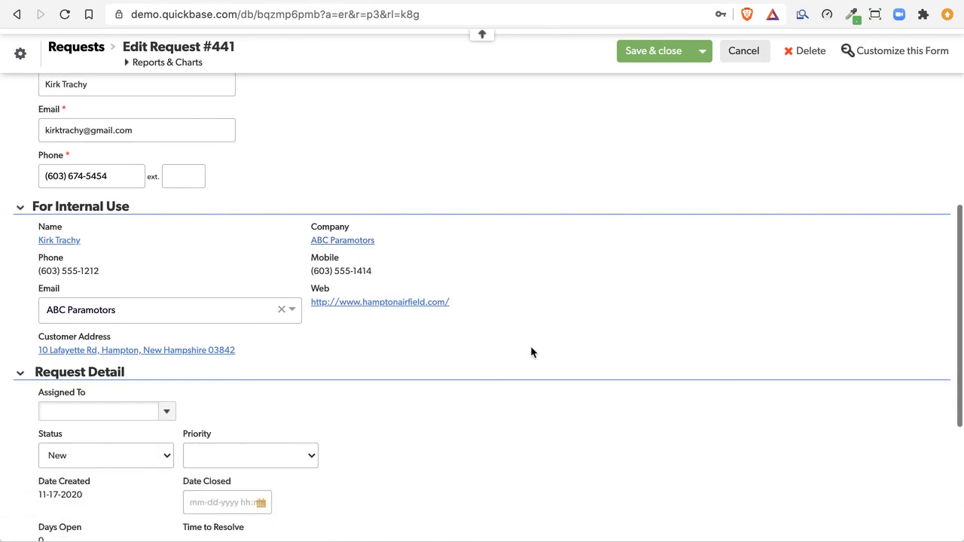
scroll("down", 3)
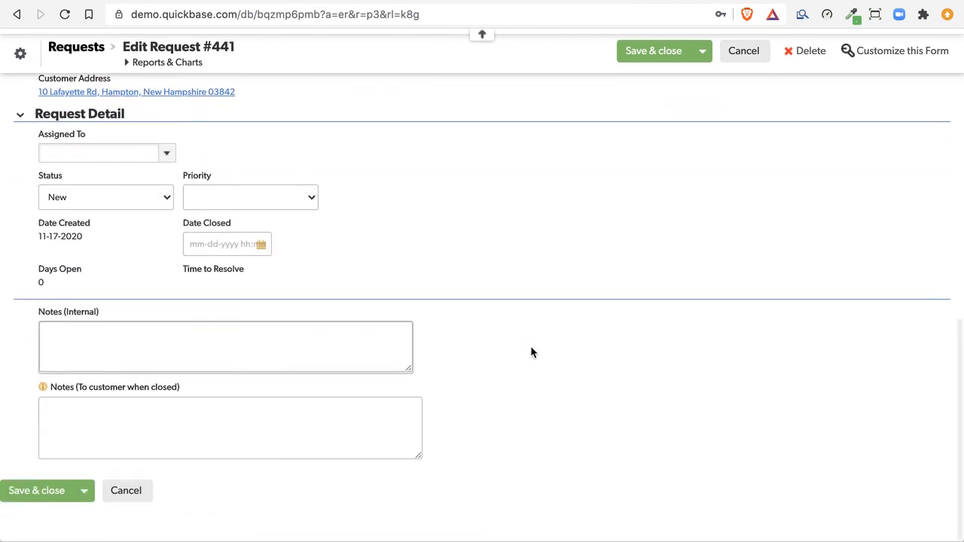
scroll("up", 3)
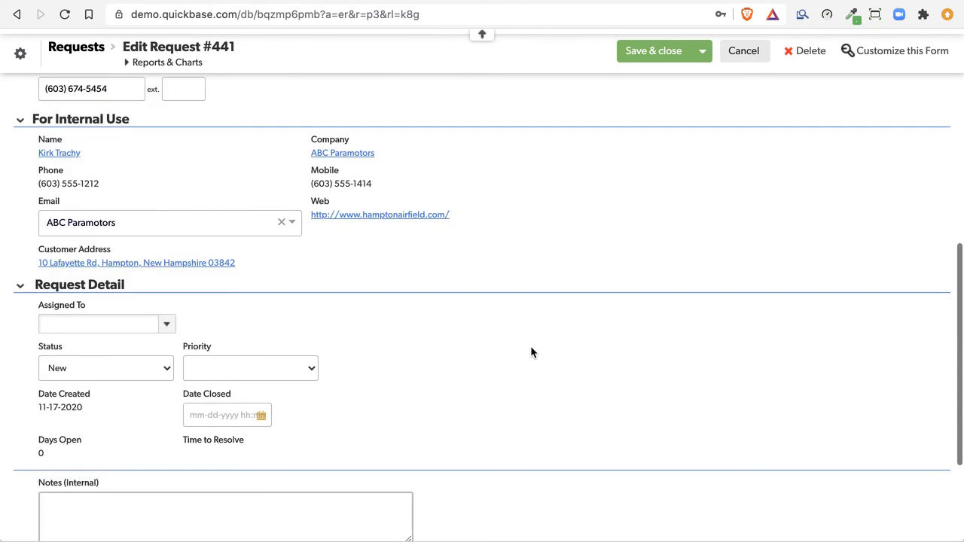
scroll("up", 3)
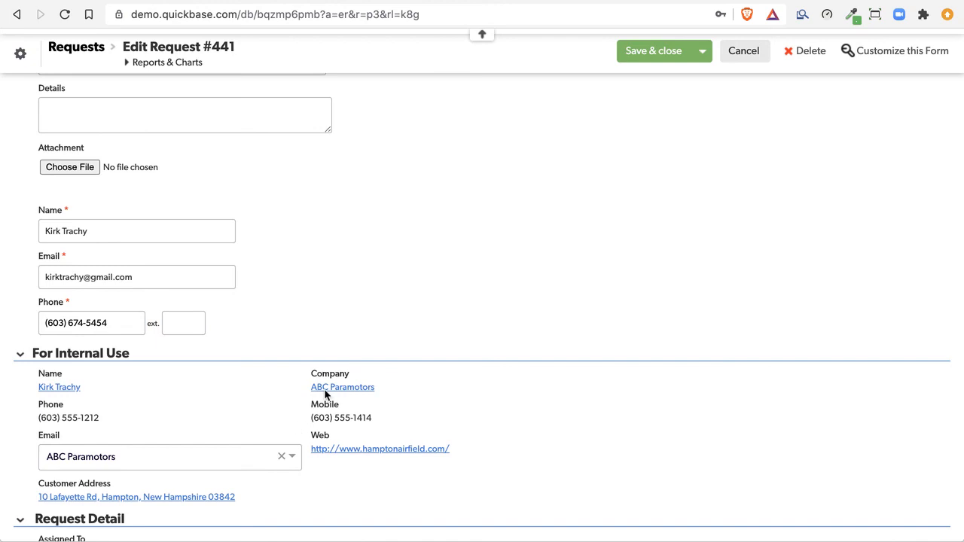
left_click(342, 387)
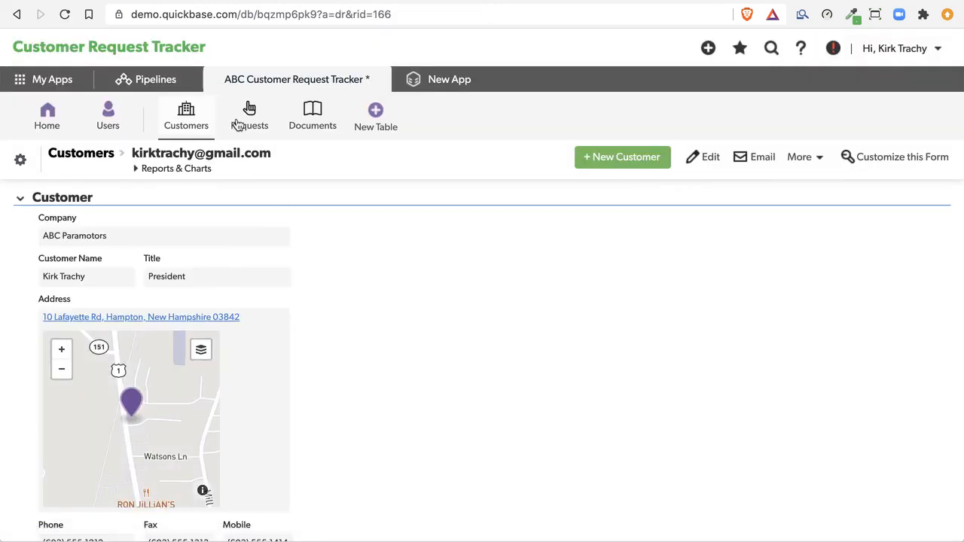
mouse_move(186, 117)
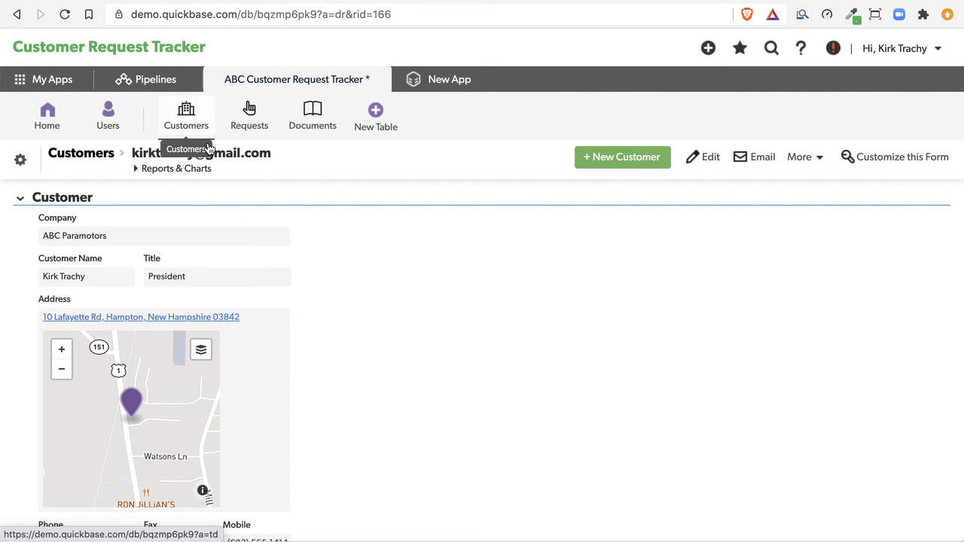
mouse_move(250, 109)
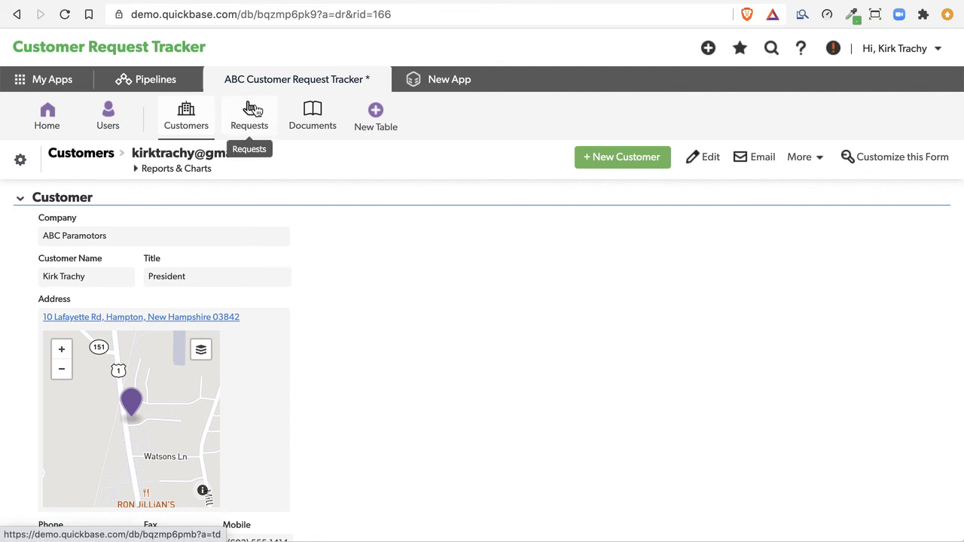
mouse_move(392, 372)
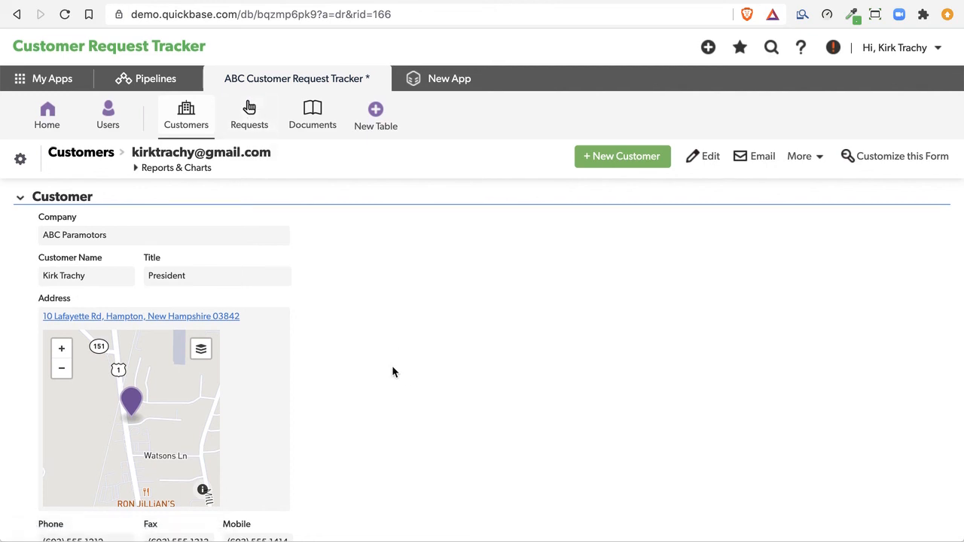
scroll("down", 3)
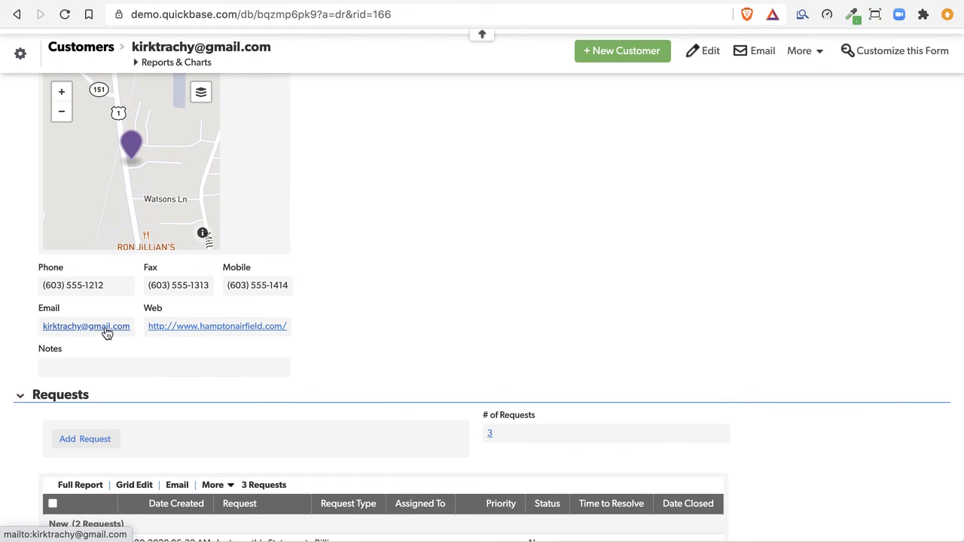
mouse_move(111, 330)
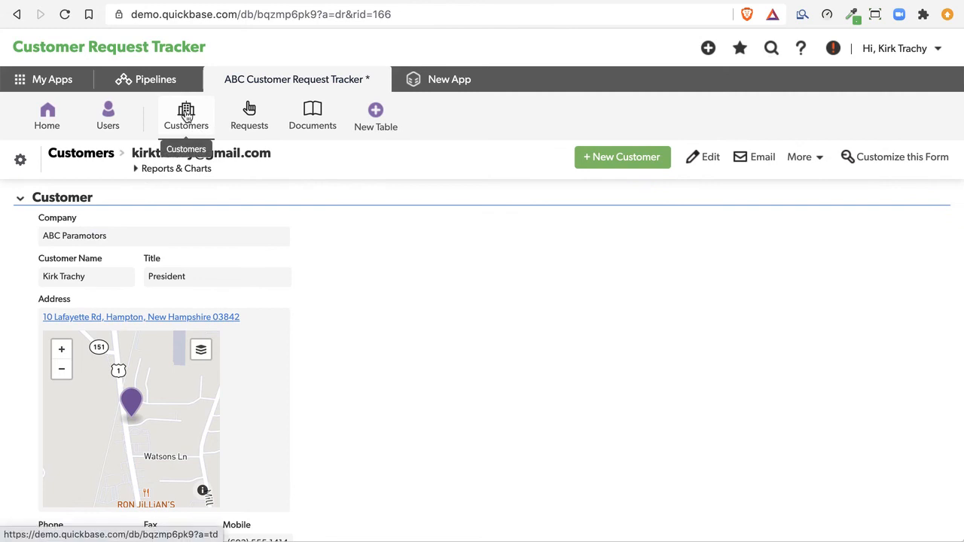
mouse_move(190, 114)
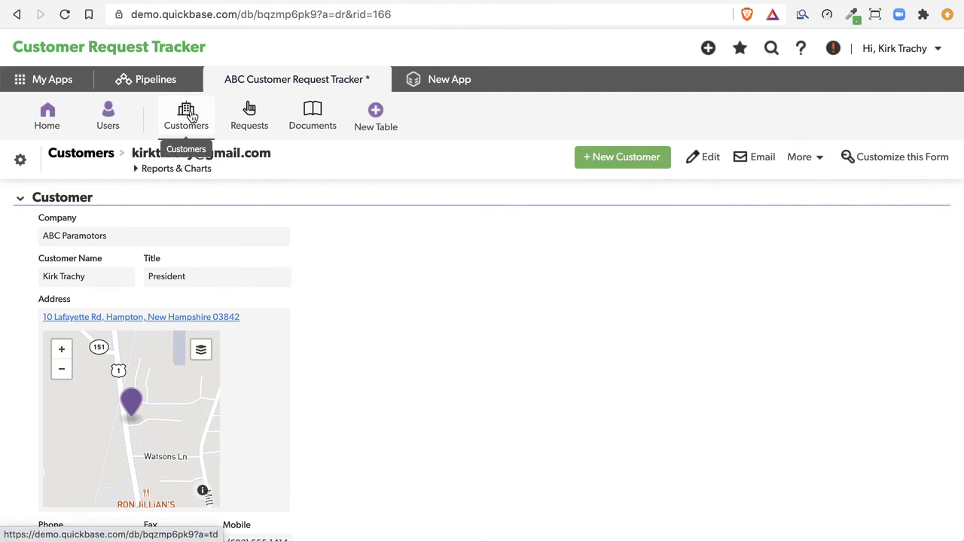
left_click(21, 158)
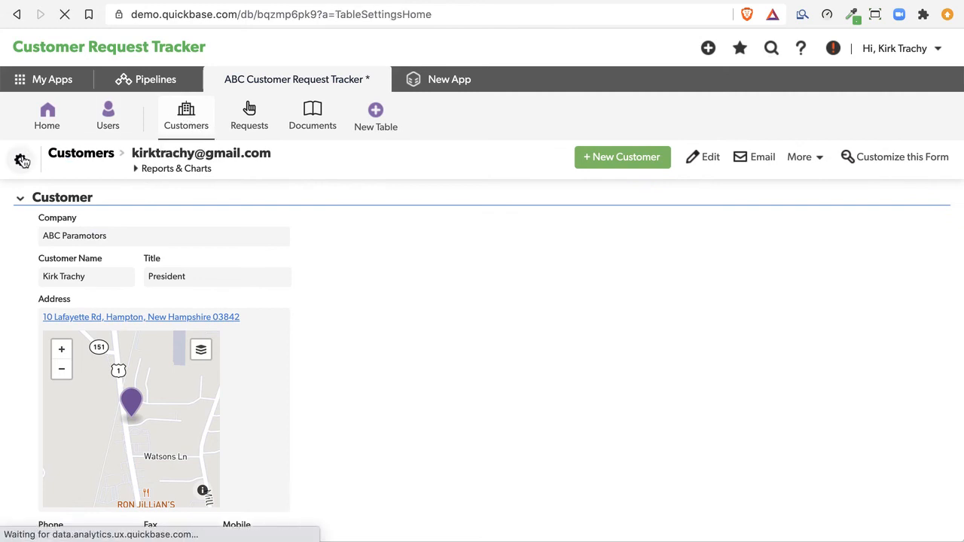
Open the Customers table-to-table relationships and select the Customers-to-Requests relationship
left_click(21, 159)
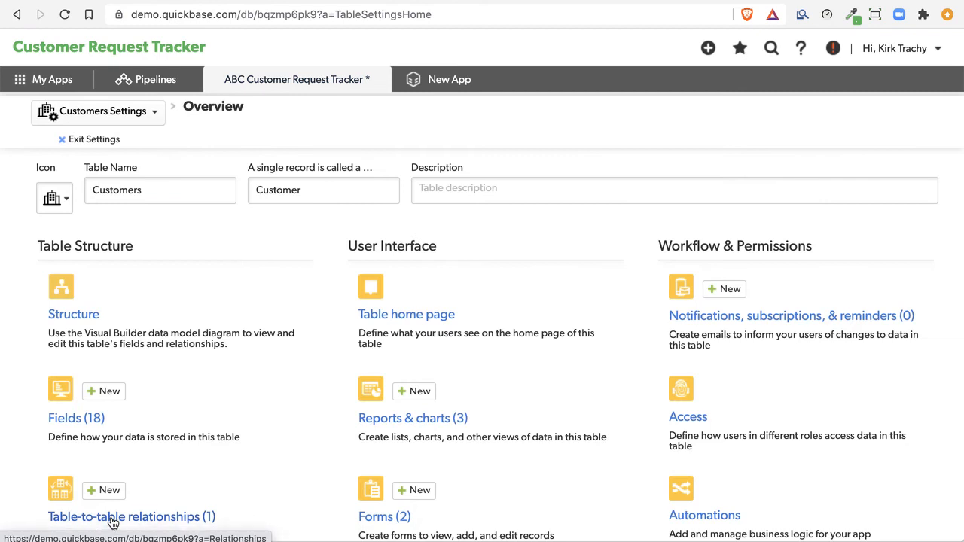
left_click(129, 516)
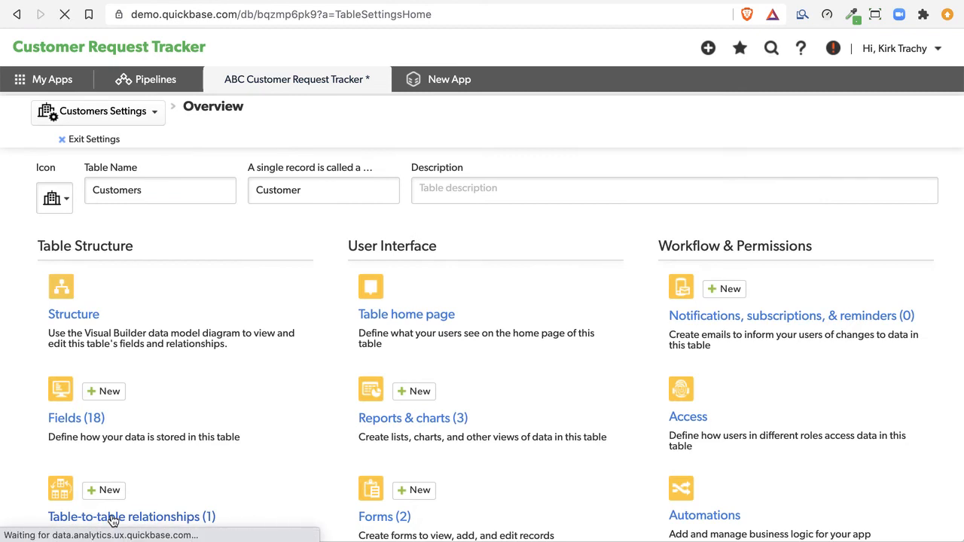
left_click(128, 517)
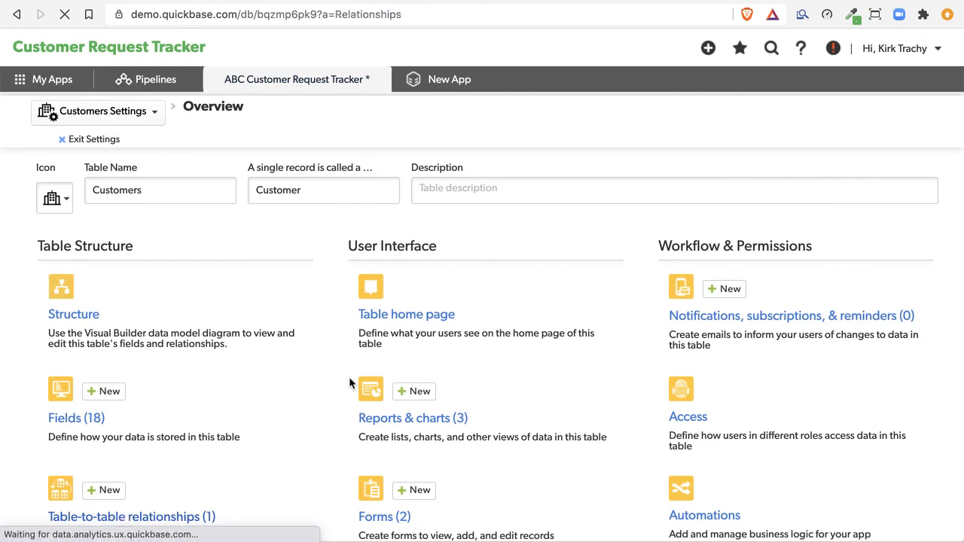
left_click(131, 516)
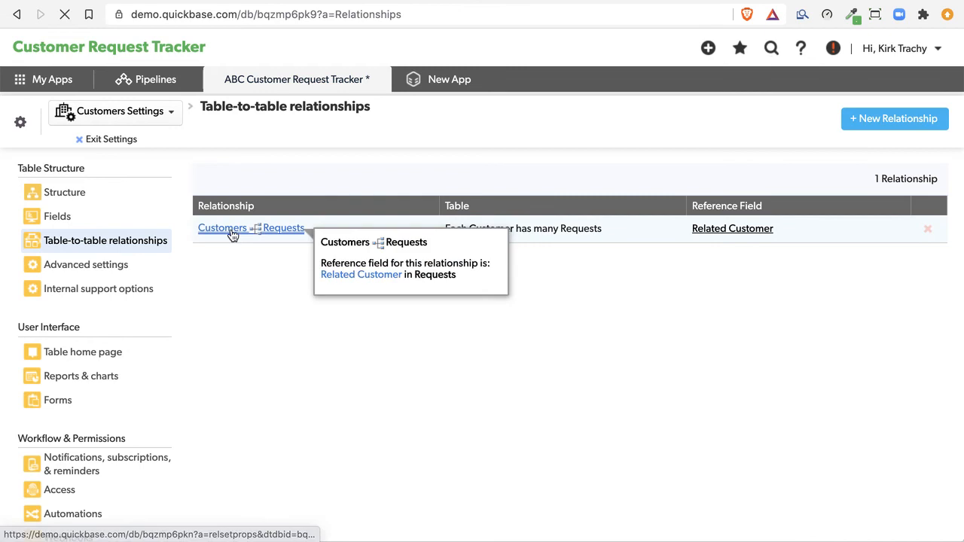
left_click(252, 228)
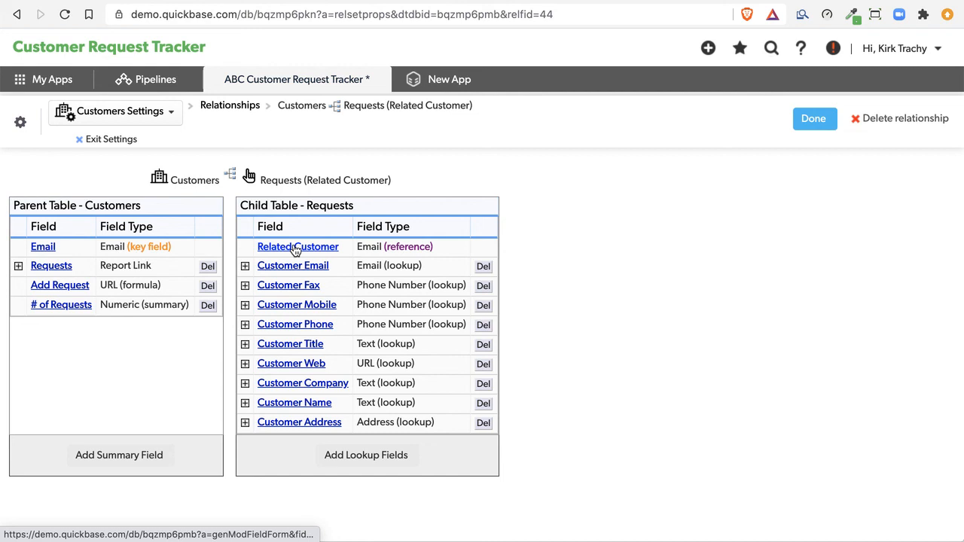
mouse_move(299, 249)
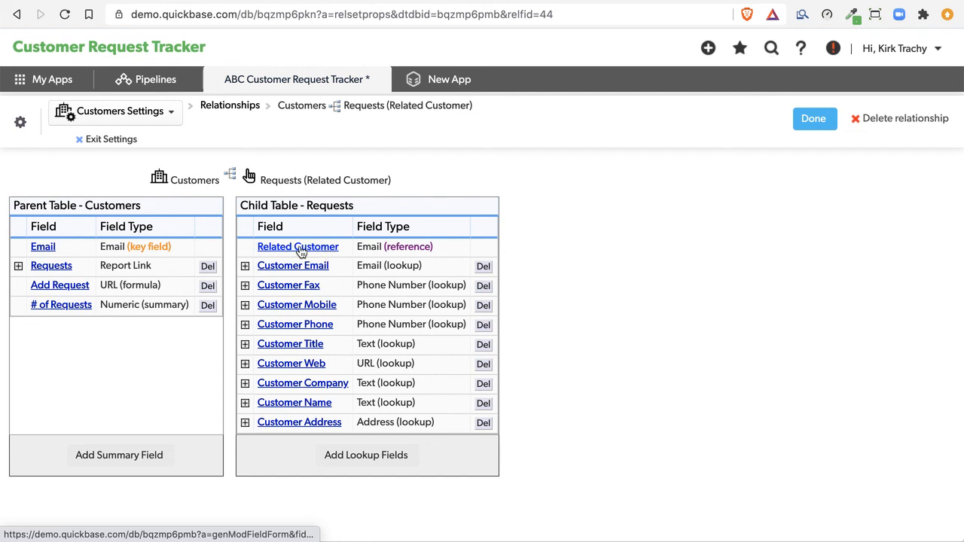
View the Related Customer field's properties, go back, and exit settings to the customer record
left_click(298, 246)
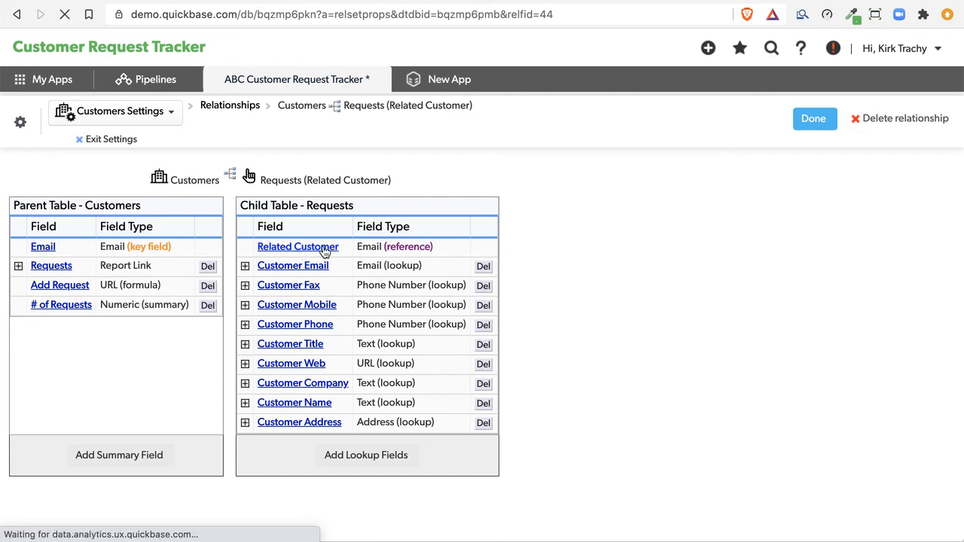
left_click(298, 246)
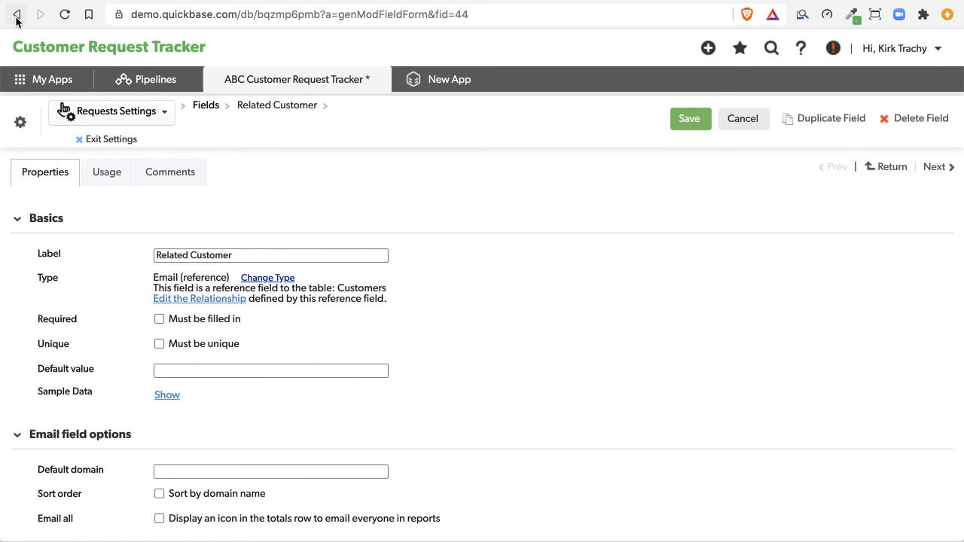
left_click(199, 298)
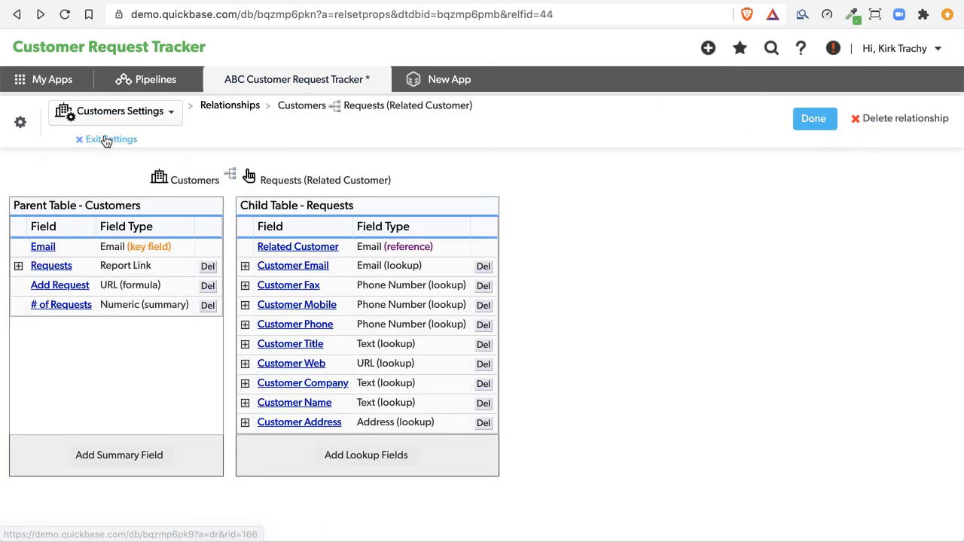
left_click(105, 139)
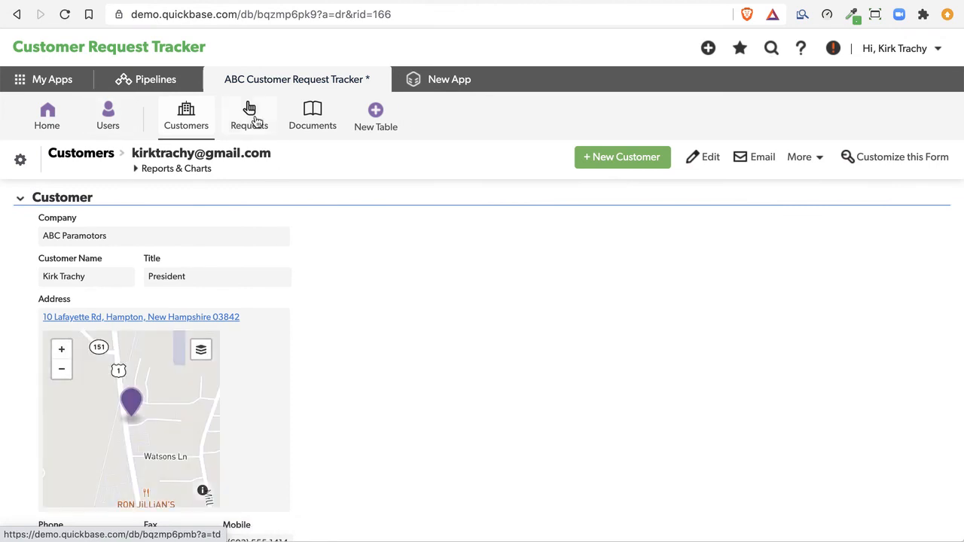
From the Requests tab, start a new request and customize the Requests Main Form
left_click(250, 115)
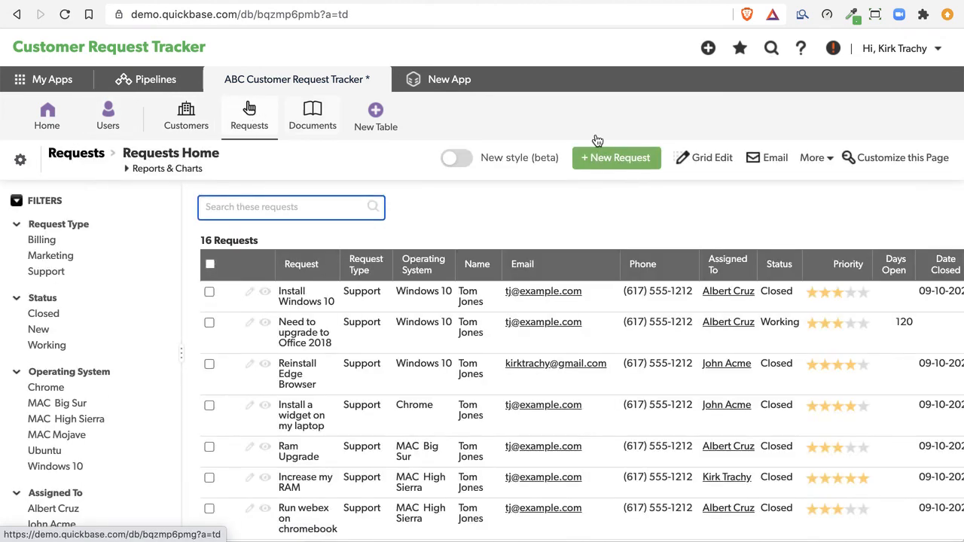
mouse_move(616, 158)
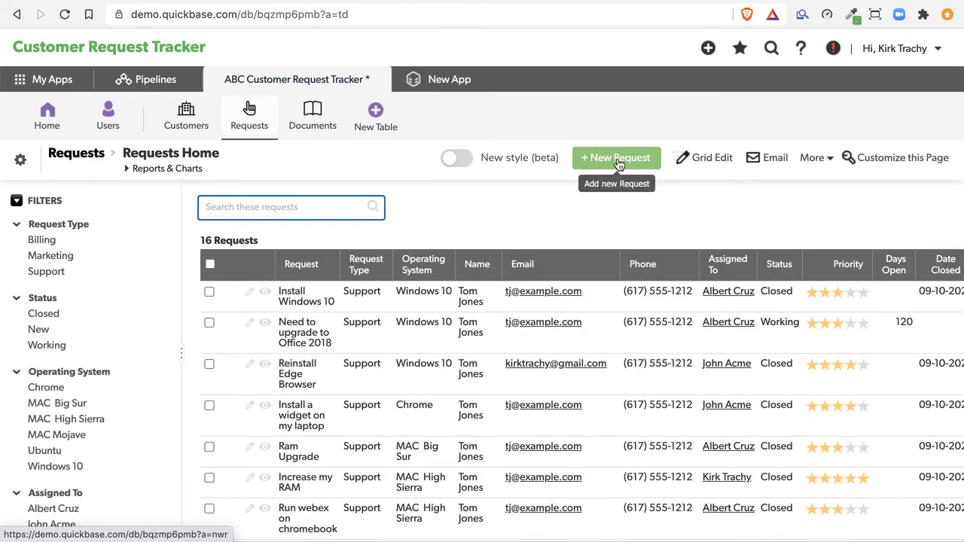
left_click(616, 157)
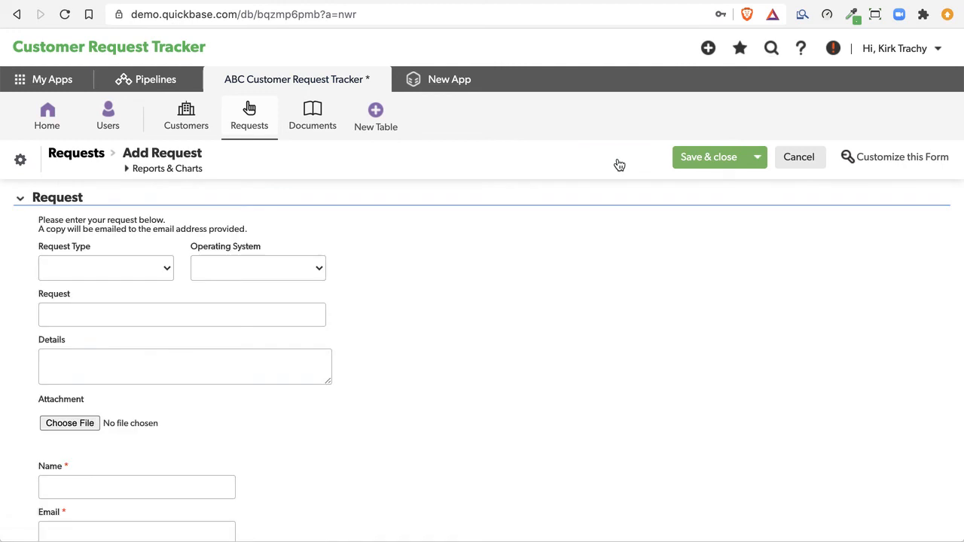
mouse_move(896, 157)
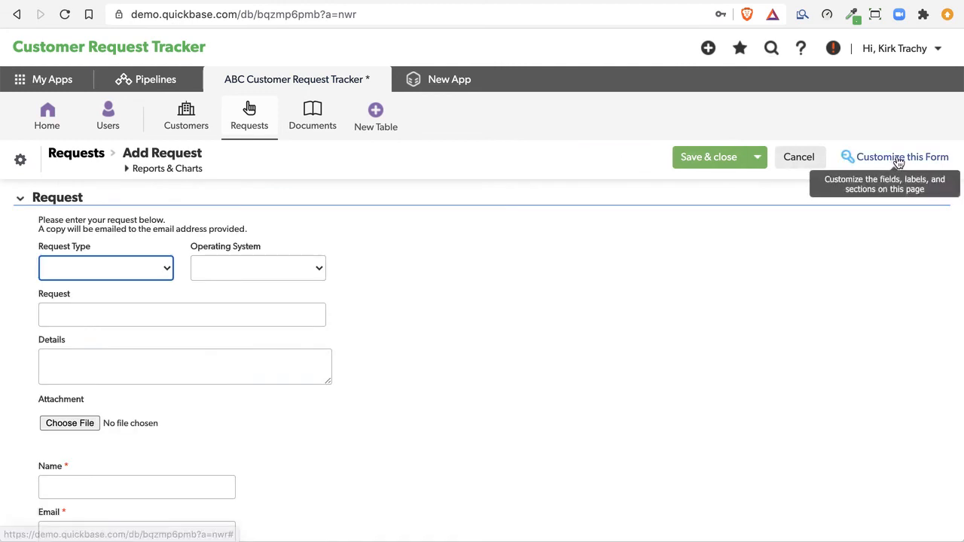
left_click(902, 156)
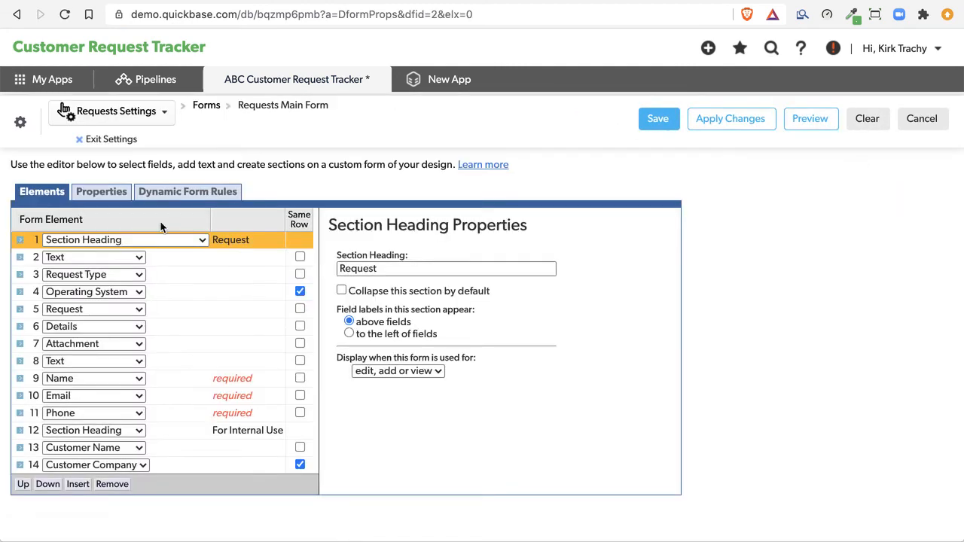
Show the Requests Main Form's dynamic rules and inspect rule 1 copying Email into Related Customer
left_click(187, 192)
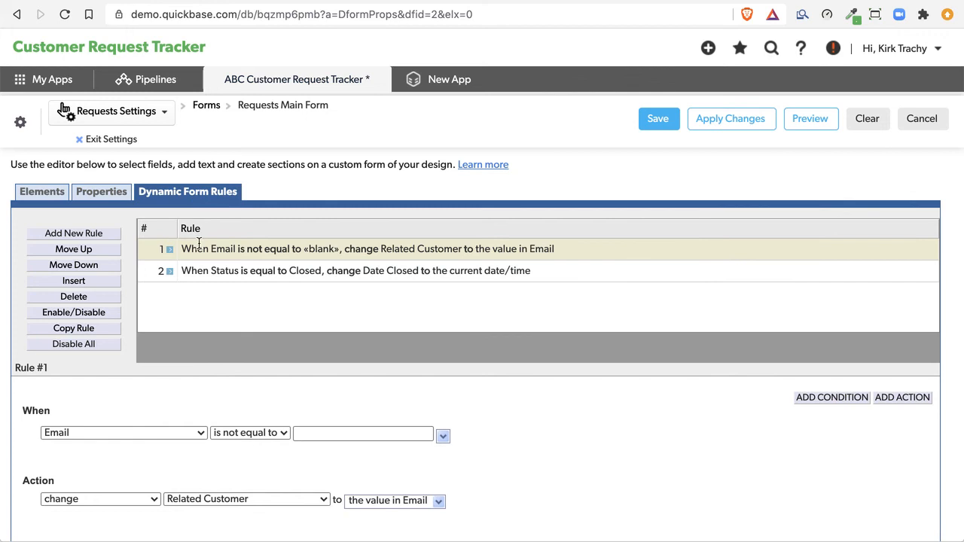
mouse_move(211, 251)
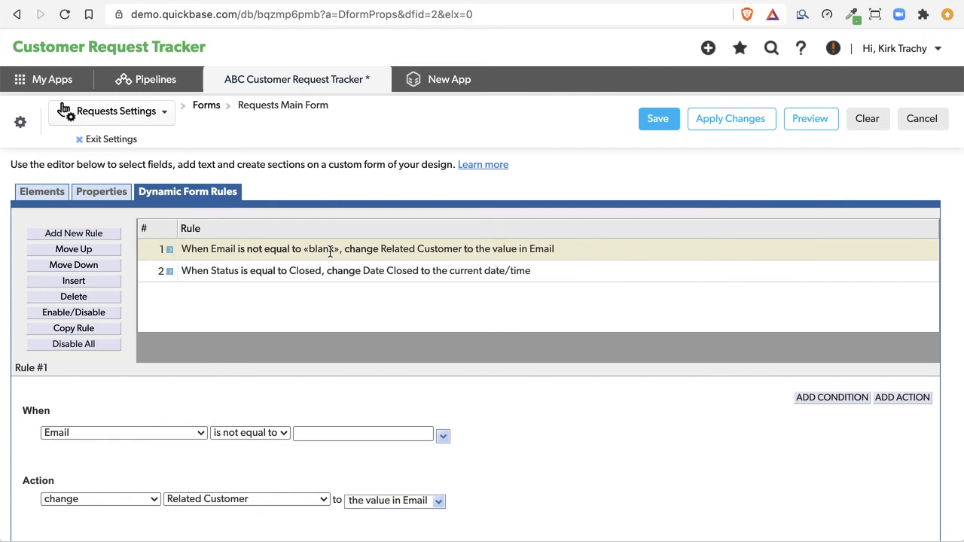
mouse_move(401, 249)
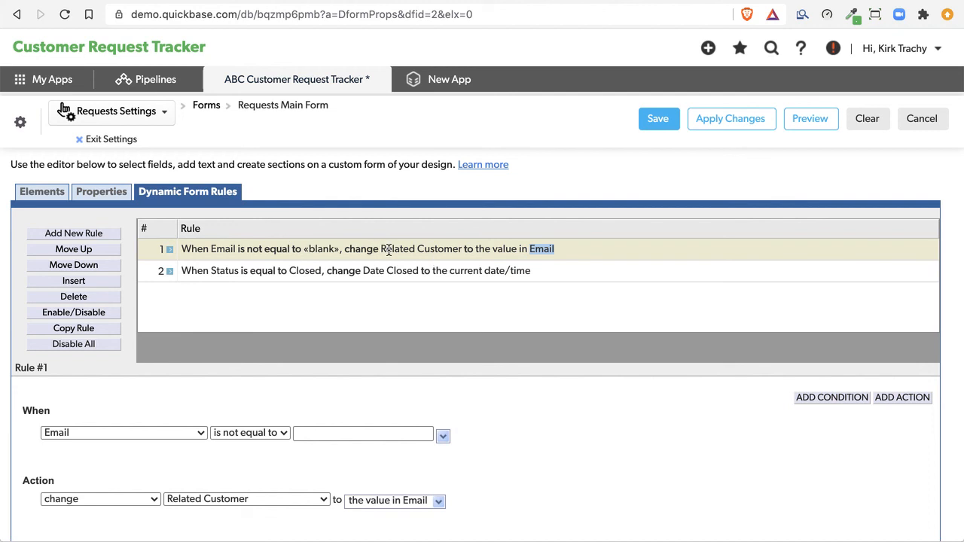
mouse_move(471, 251)
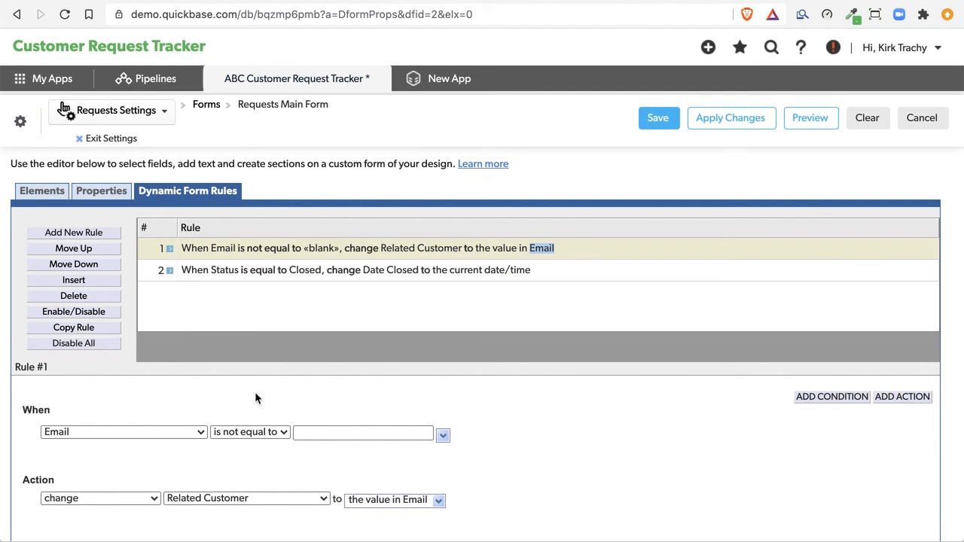
scroll("down", 3)
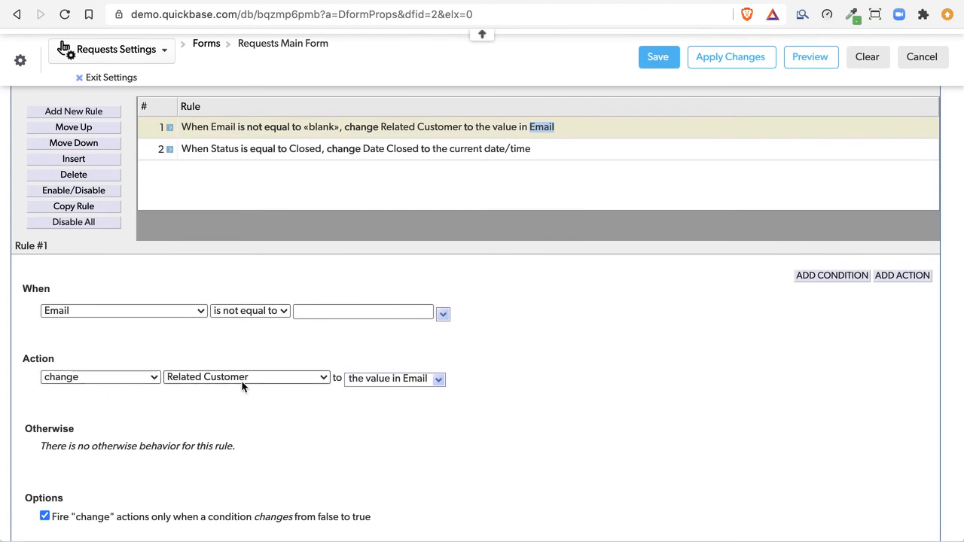
mouse_move(394, 389)
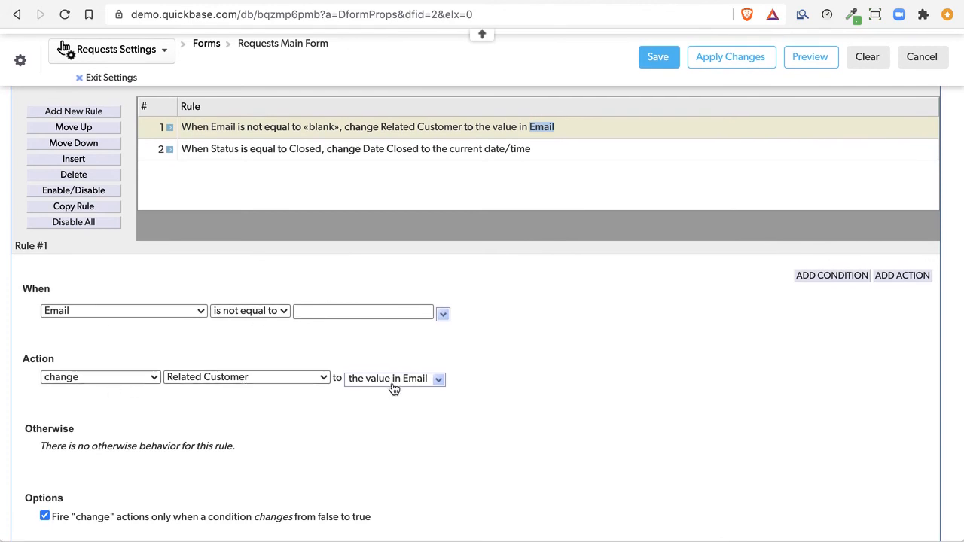
mouse_move(159, 464)
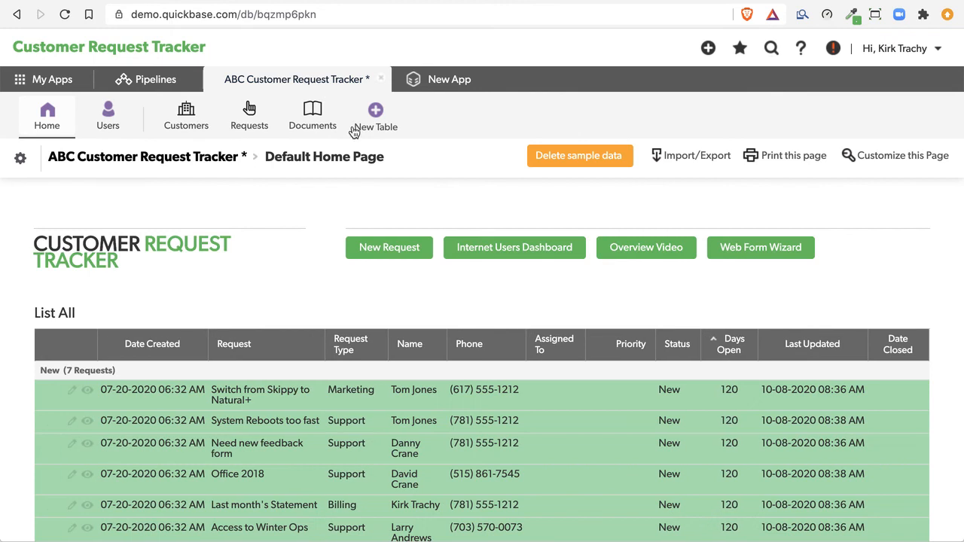
mouse_move(264, 199)
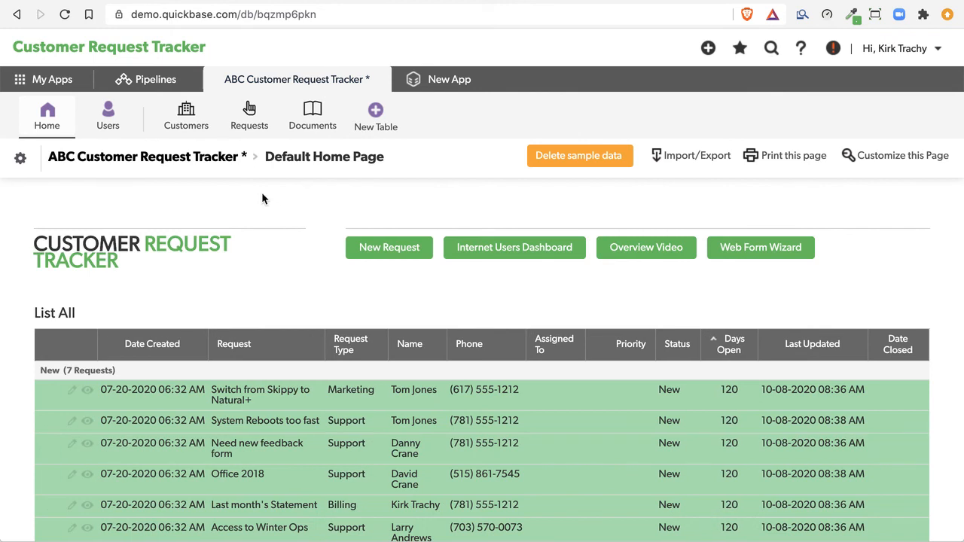
mouse_move(491, 240)
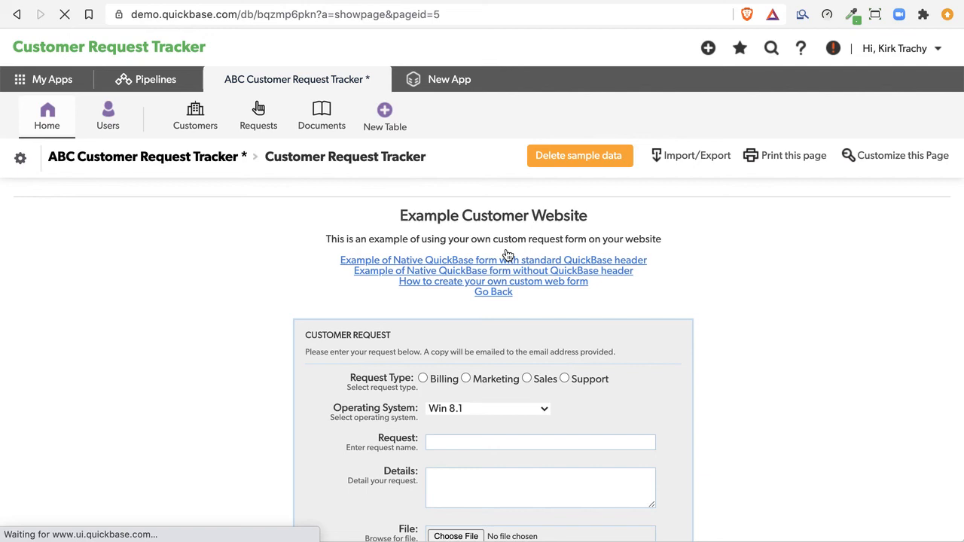
Scroll down the Example Customer Website page to the sample customer request form
scroll("down", 3)
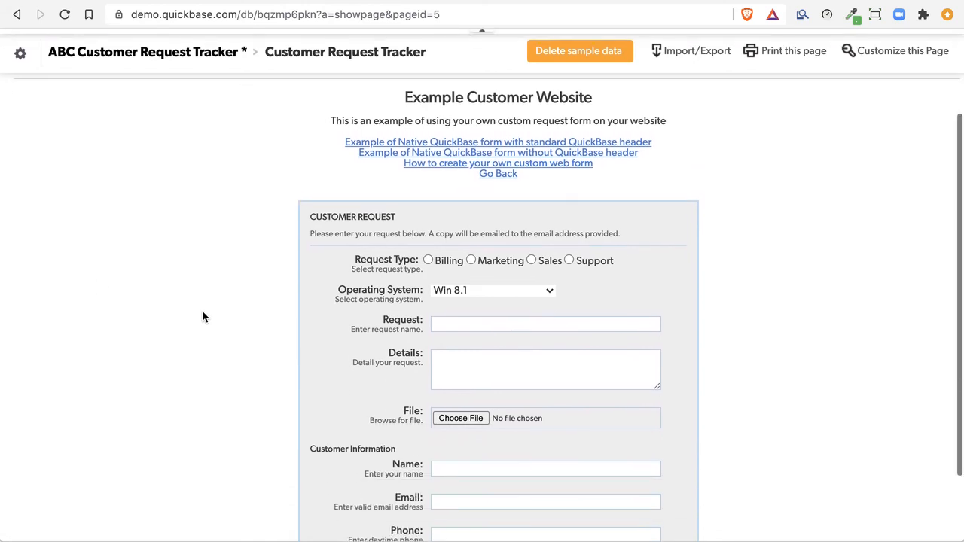
scroll("down", 3)
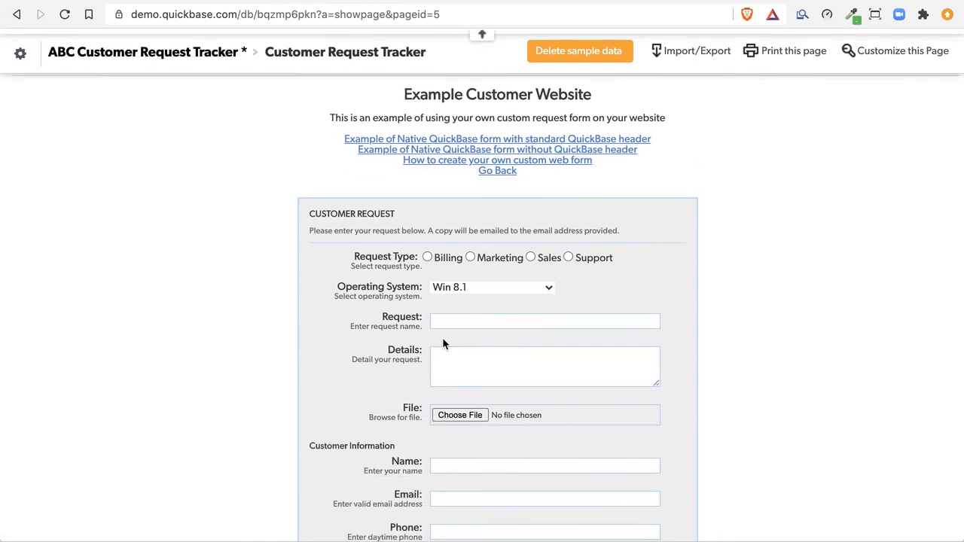
mouse_move(661, 159)
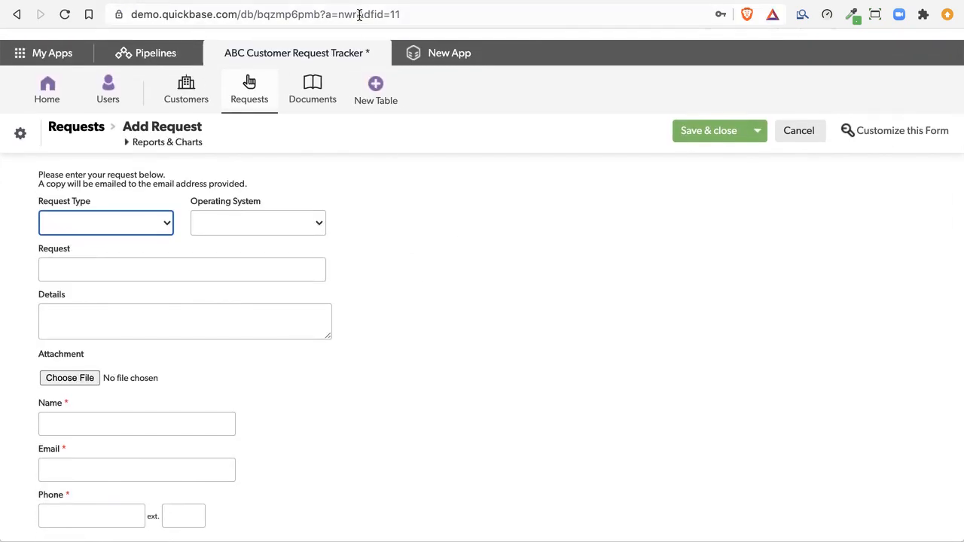
Review the default native Add Request form, then open the Requests table settings
left_click(407, 14)
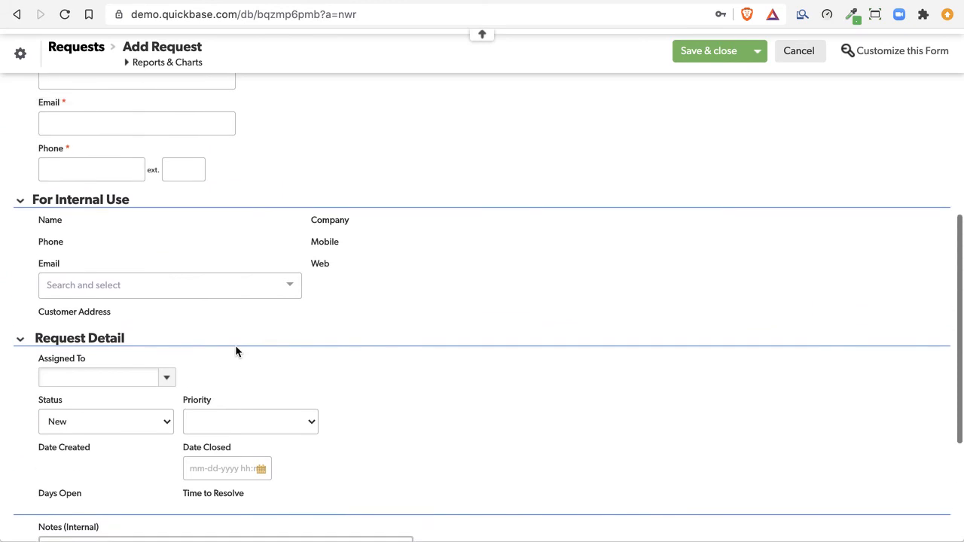
scroll("down", 3)
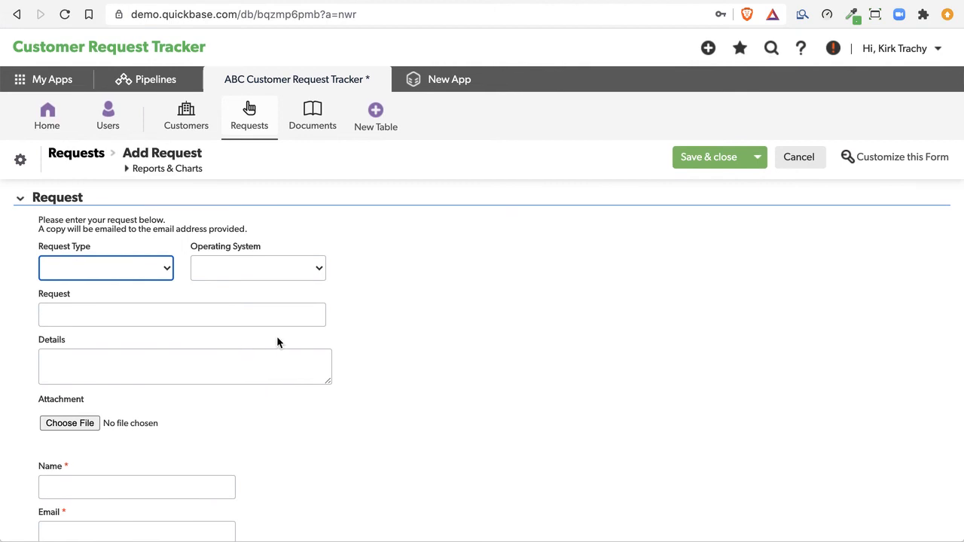
left_click(799, 156)
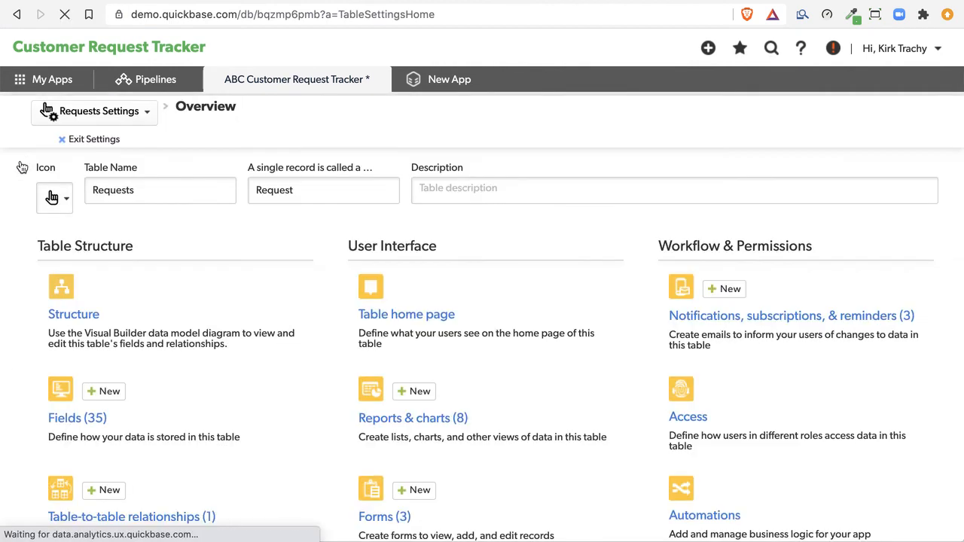
Review the 'Requests Main Form - Internet' elements, then exit the table settings
scroll("down", 3)
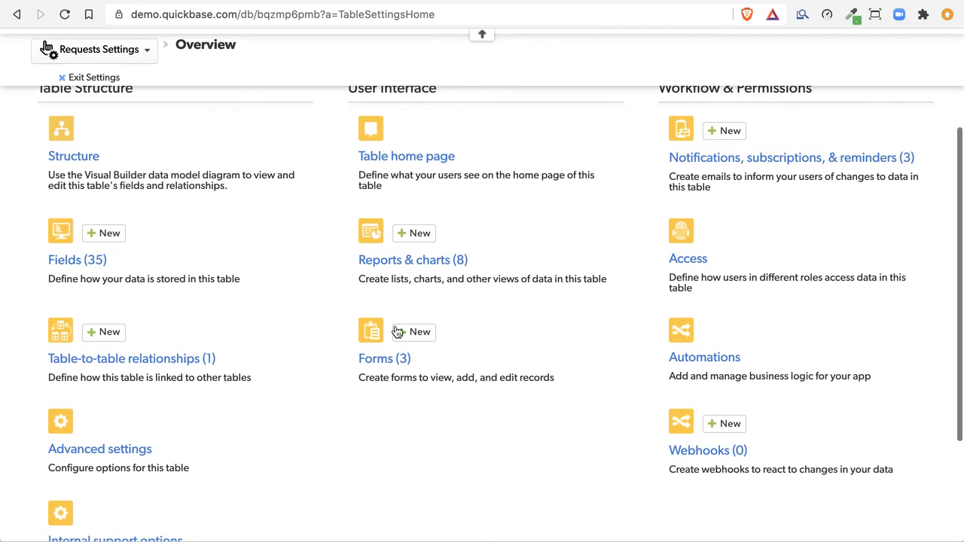
left_click(384, 357)
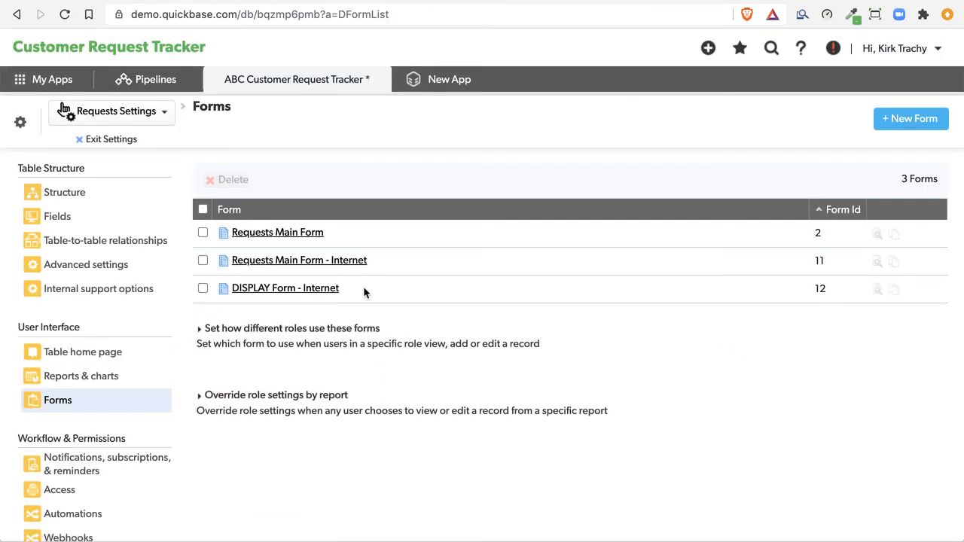
mouse_move(364, 264)
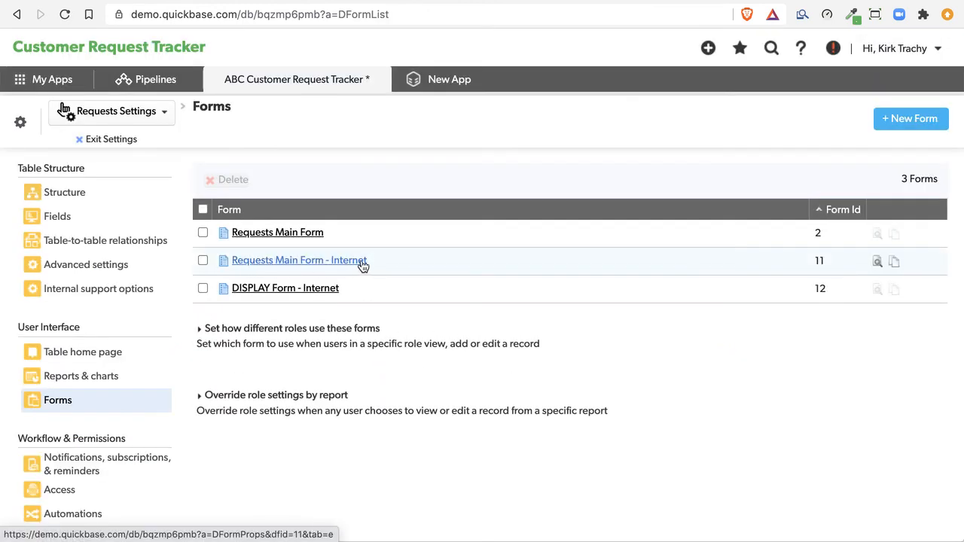
mouse_move(307, 264)
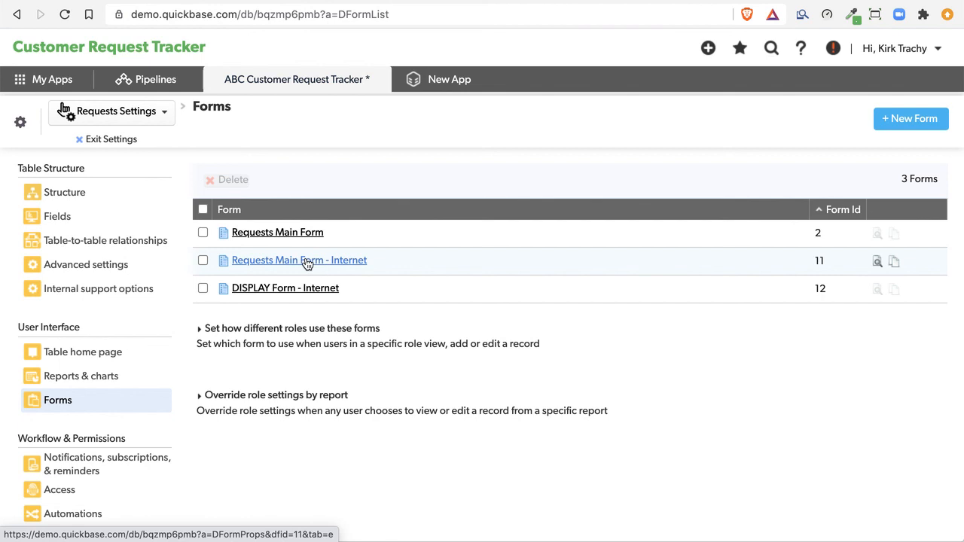
left_click(299, 260)
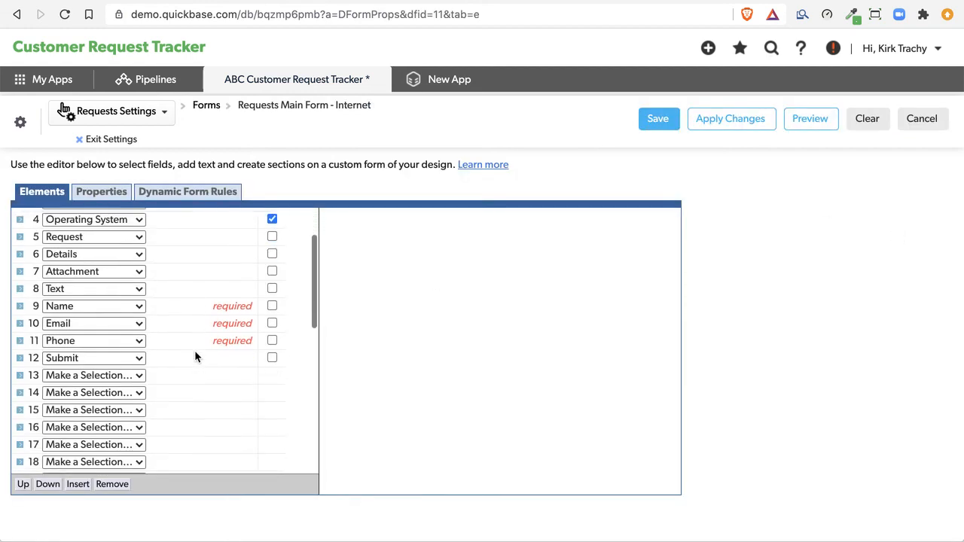
mouse_move(44, 369)
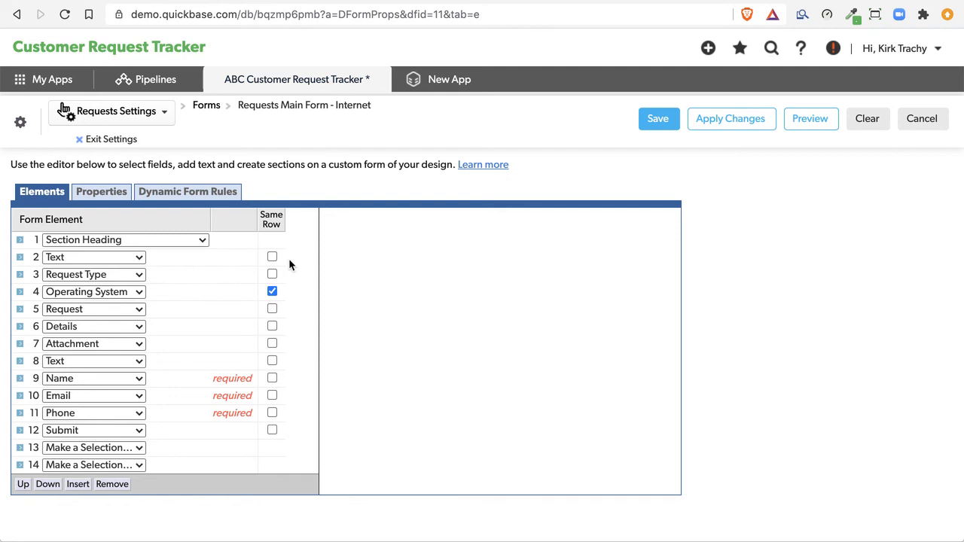
mouse_move(111, 139)
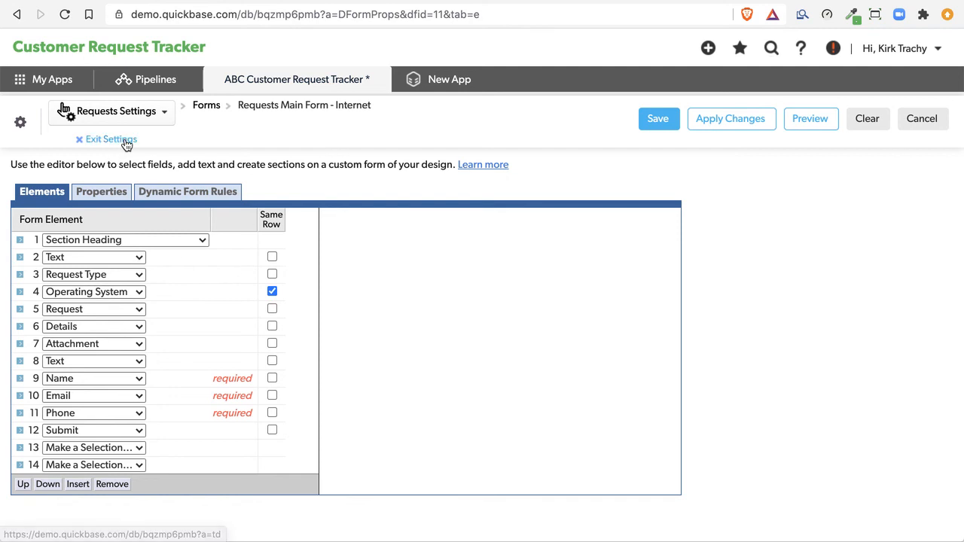
left_click(112, 139)
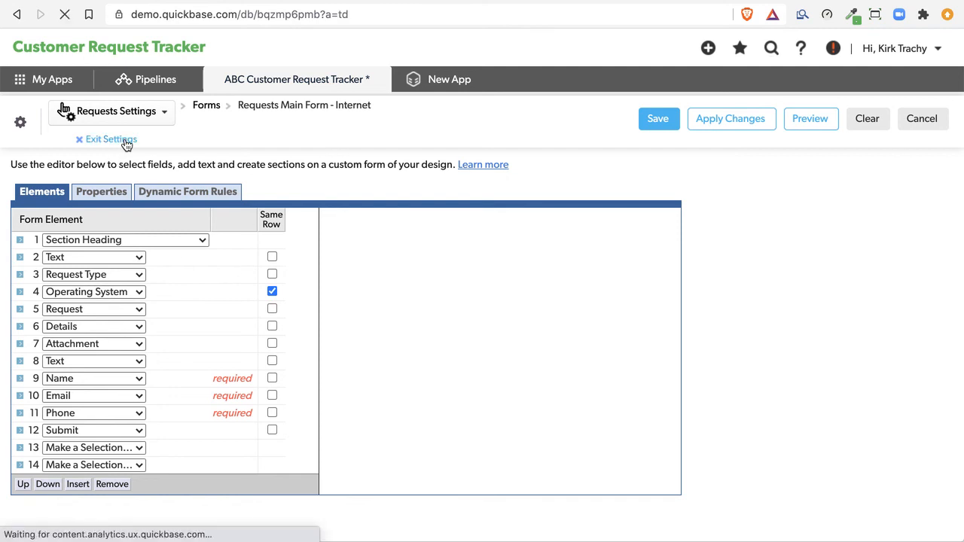
left_click(106, 139)
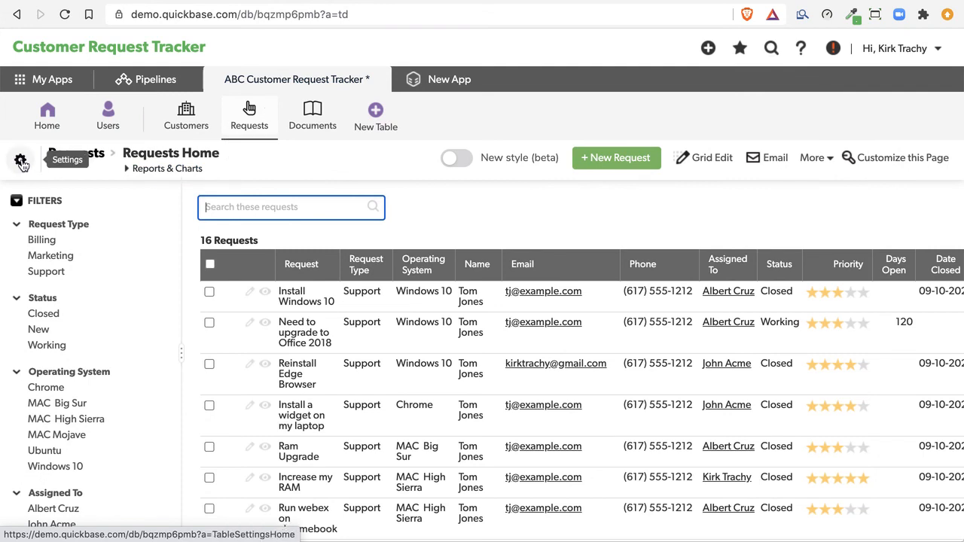
Review recipients of the Requests auto-response and ticket-closed email notifications
left_click(21, 161)
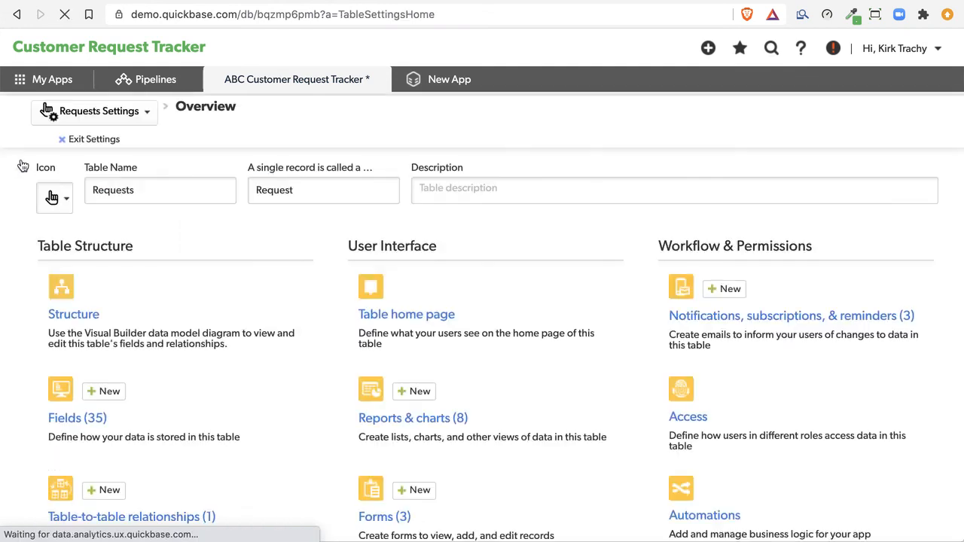
left_click(790, 316)
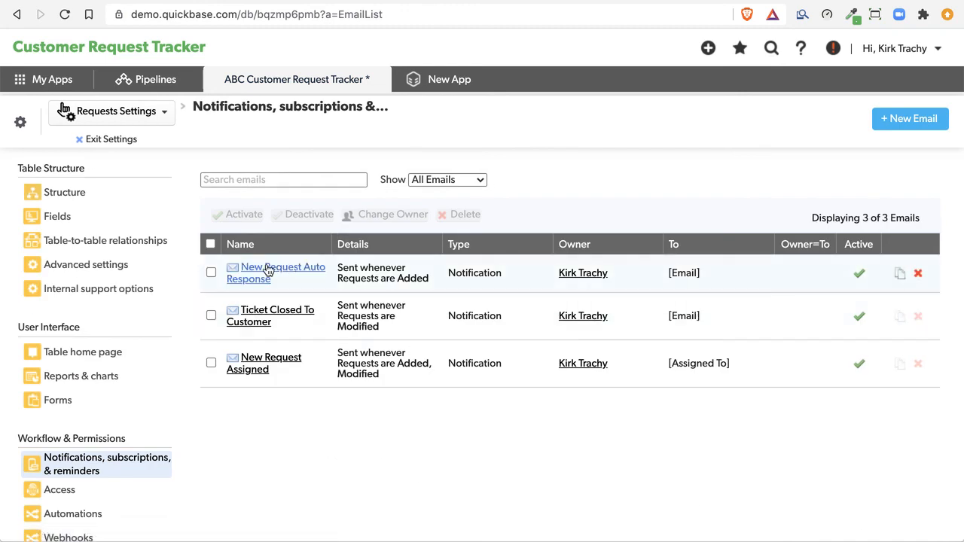
mouse_move(310, 275)
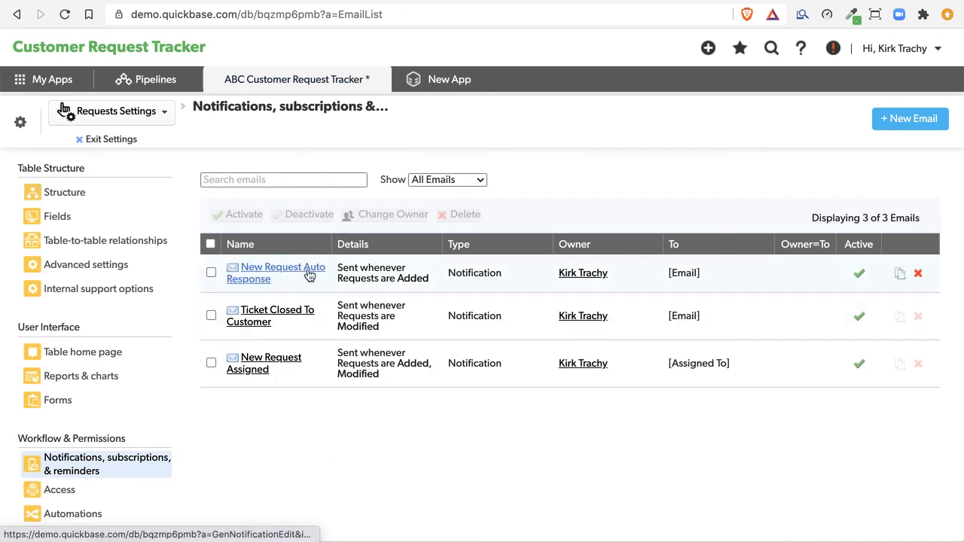
mouse_move(297, 274)
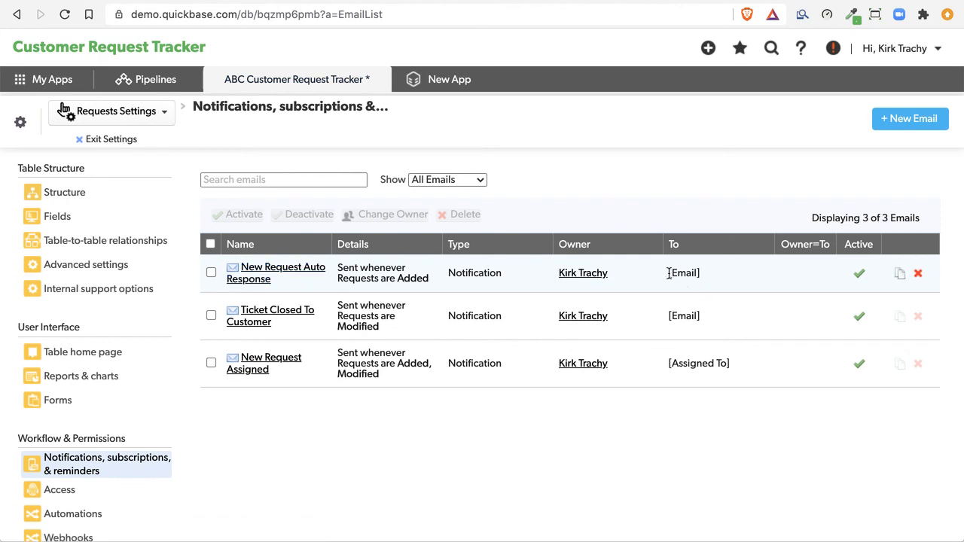
left_click(211, 272)
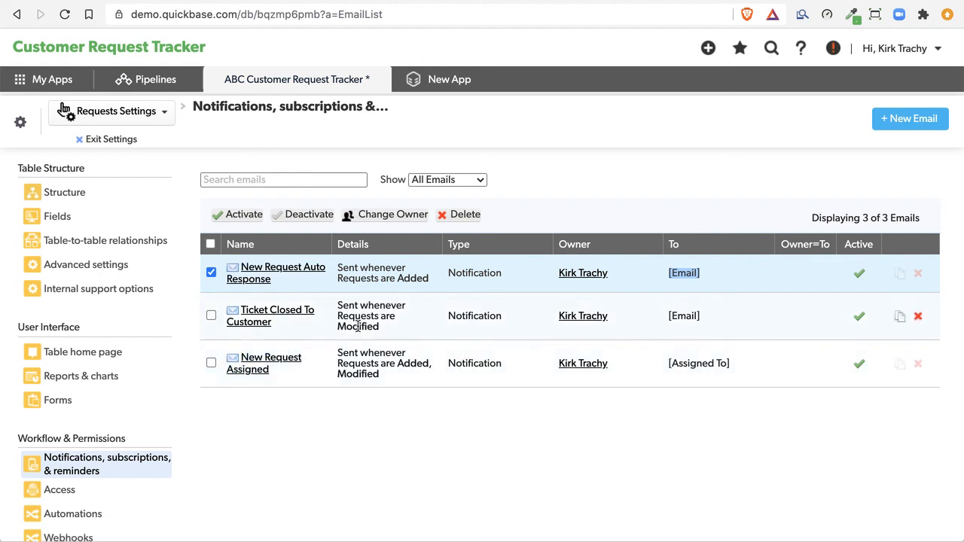
mouse_move(381, 308)
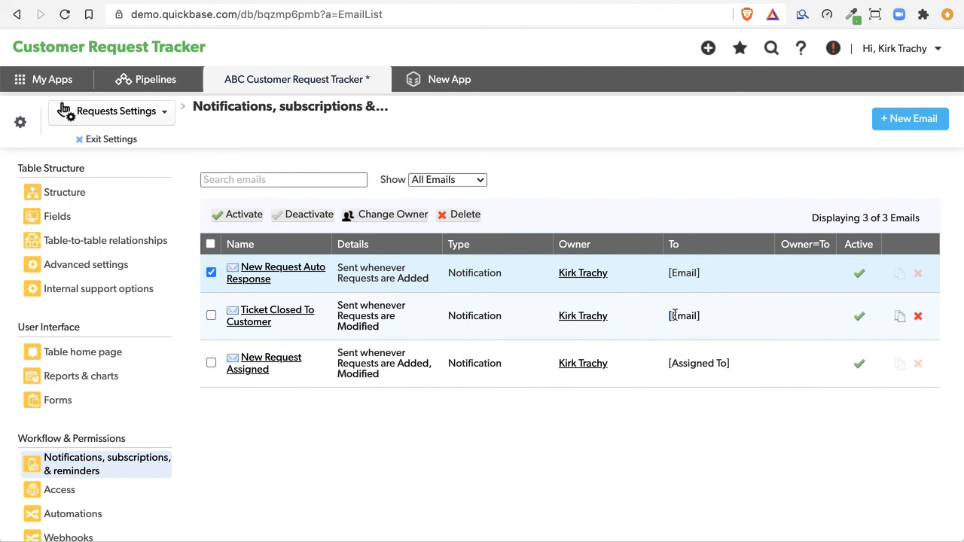
left_click(211, 316)
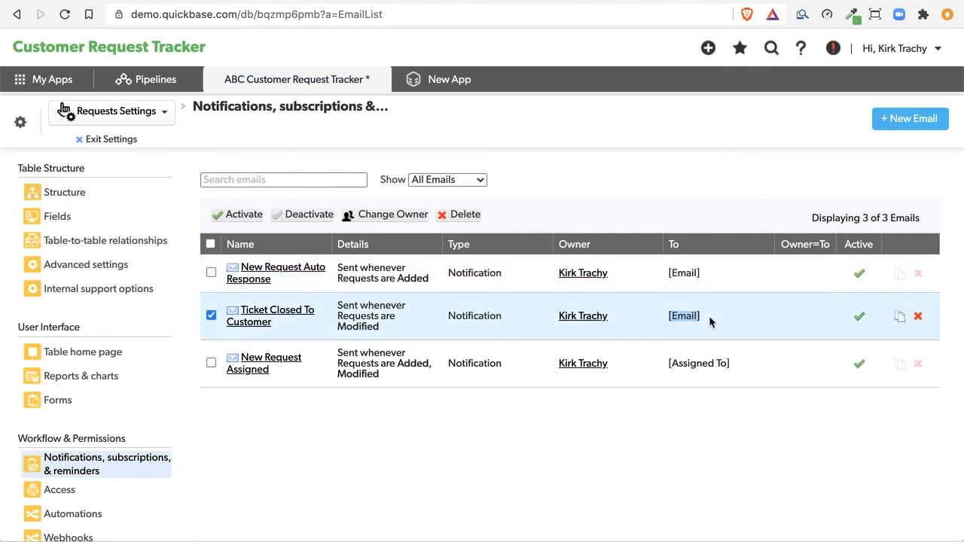
mouse_move(285, 316)
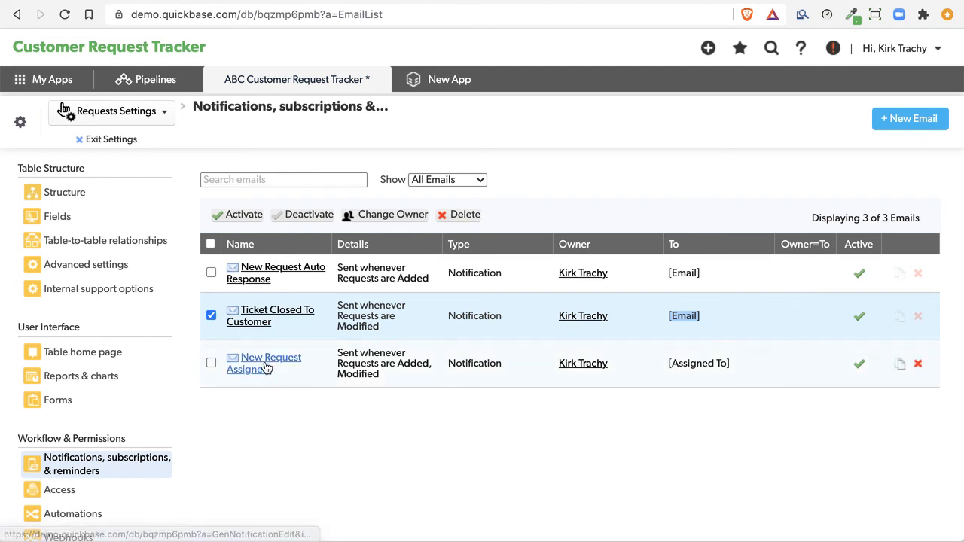
mouse_move(262, 363)
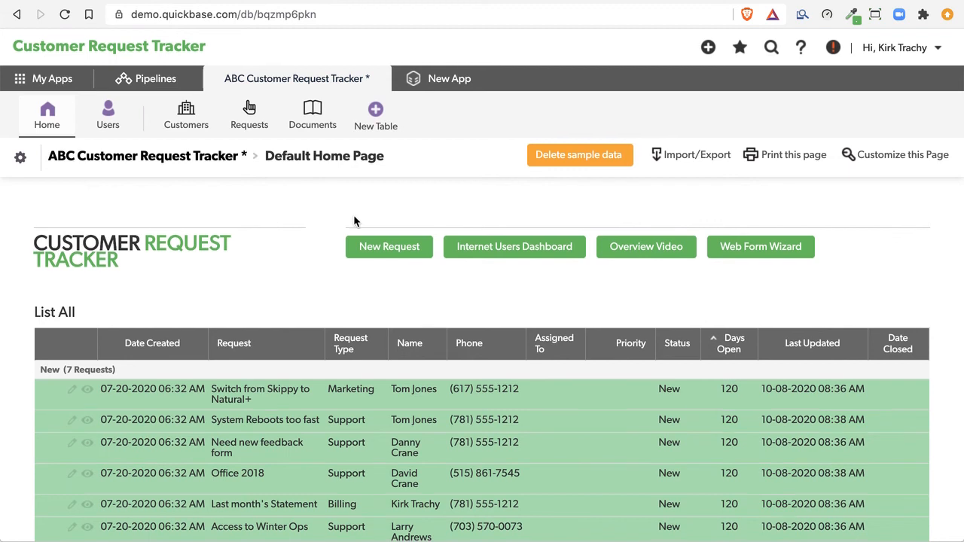
scroll("down", 3)
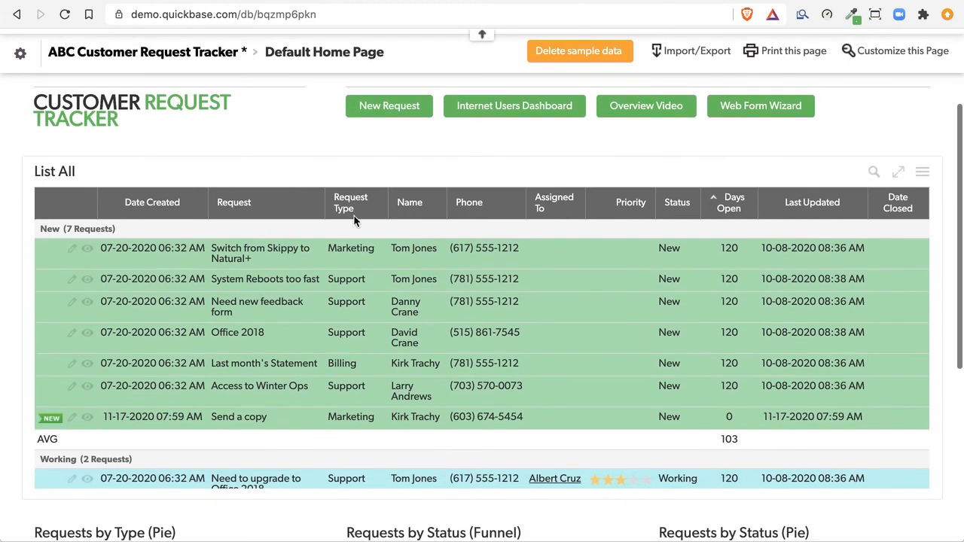
scroll("down", 3)
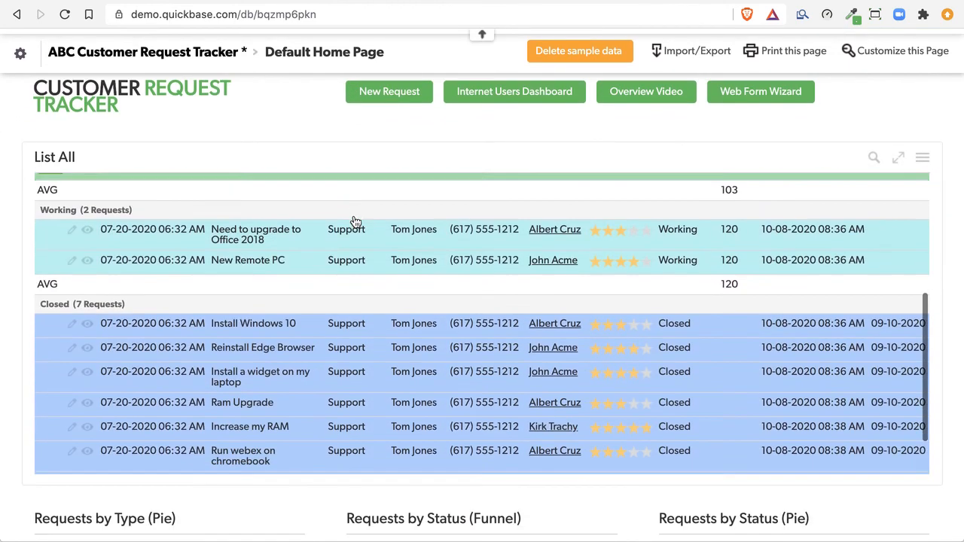
scroll("down", 3)
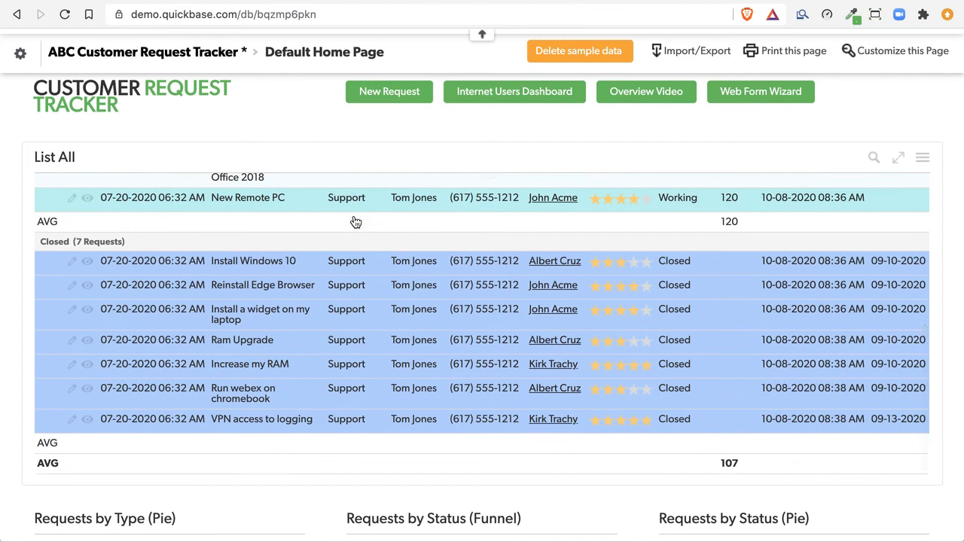